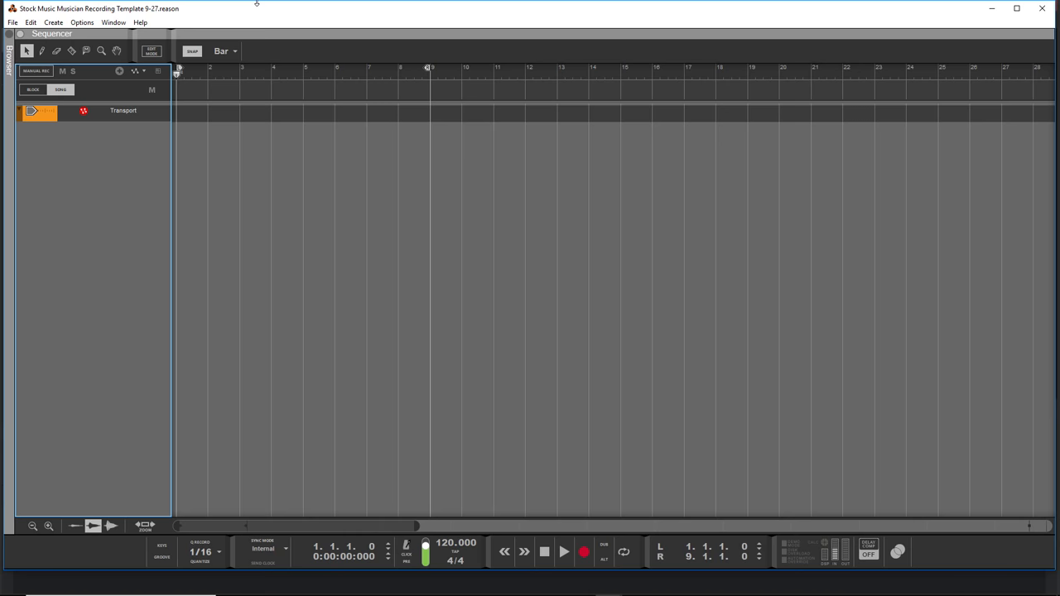
mouse_move(514, 152)
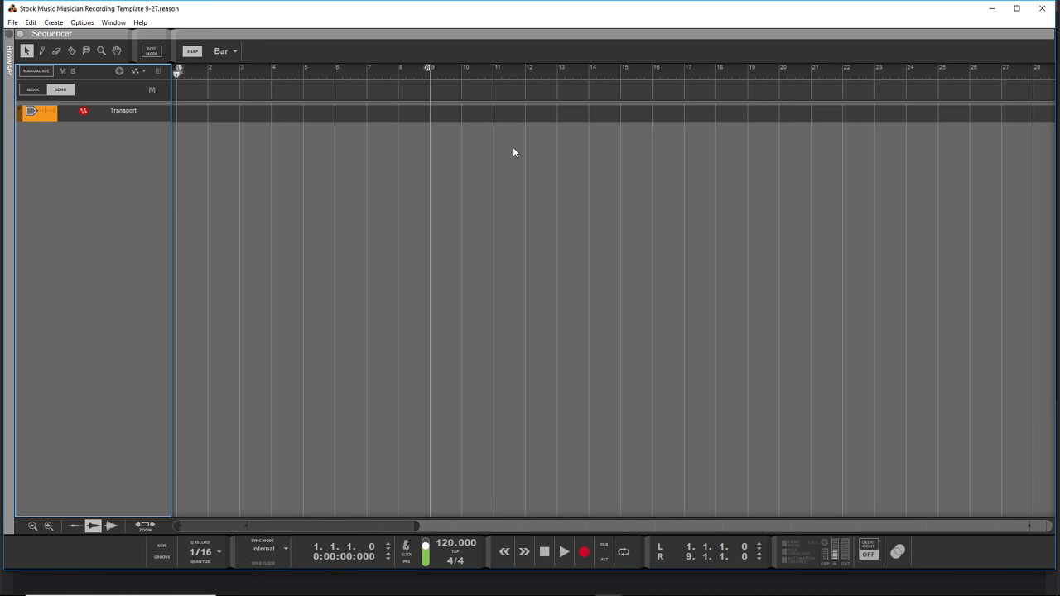
mouse_move(491, 146)
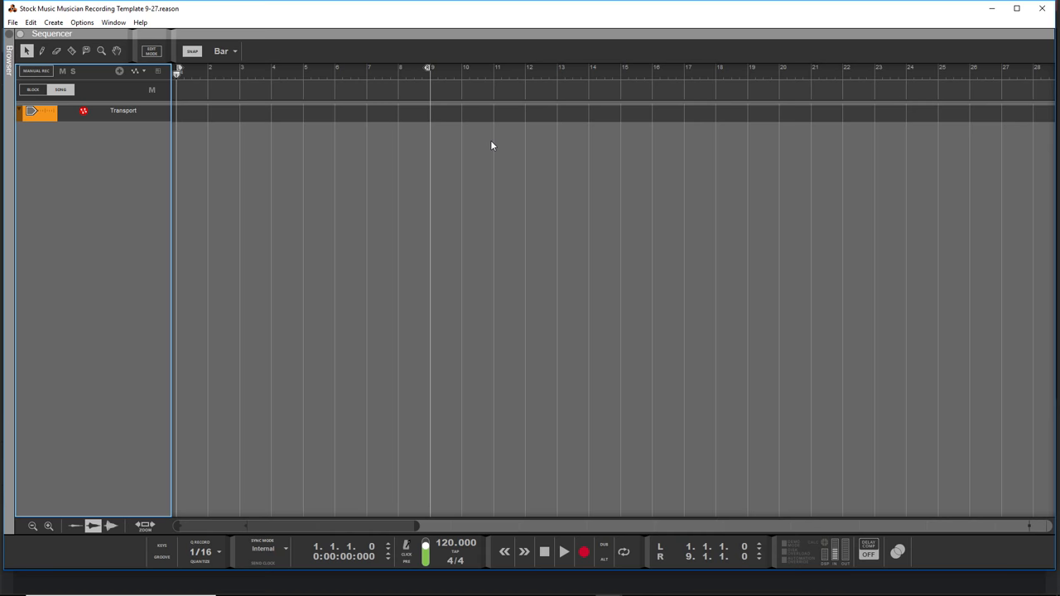
mouse_move(398, 176)
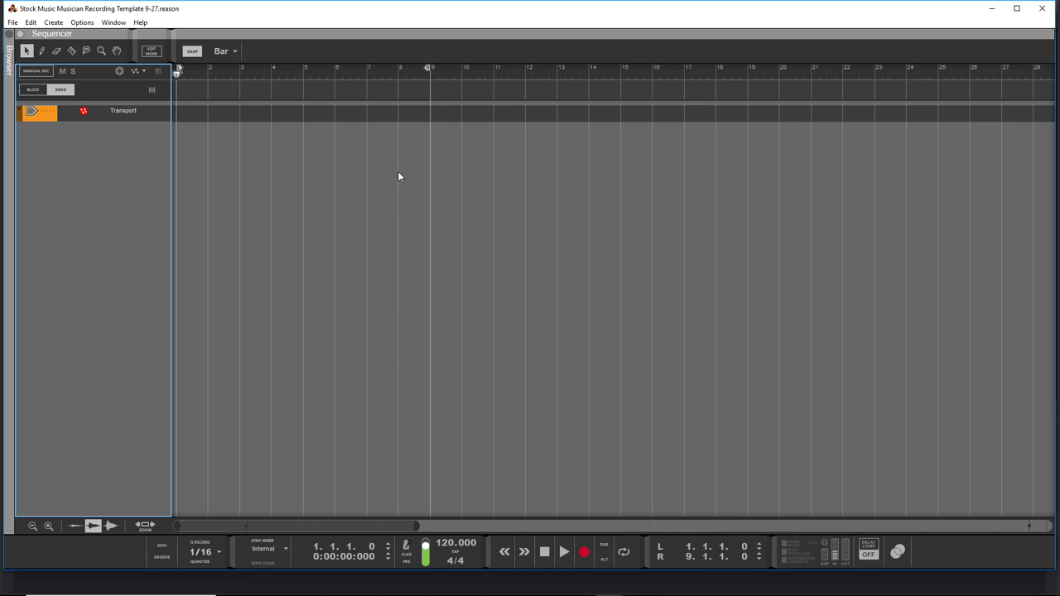
mouse_move(444, 19)
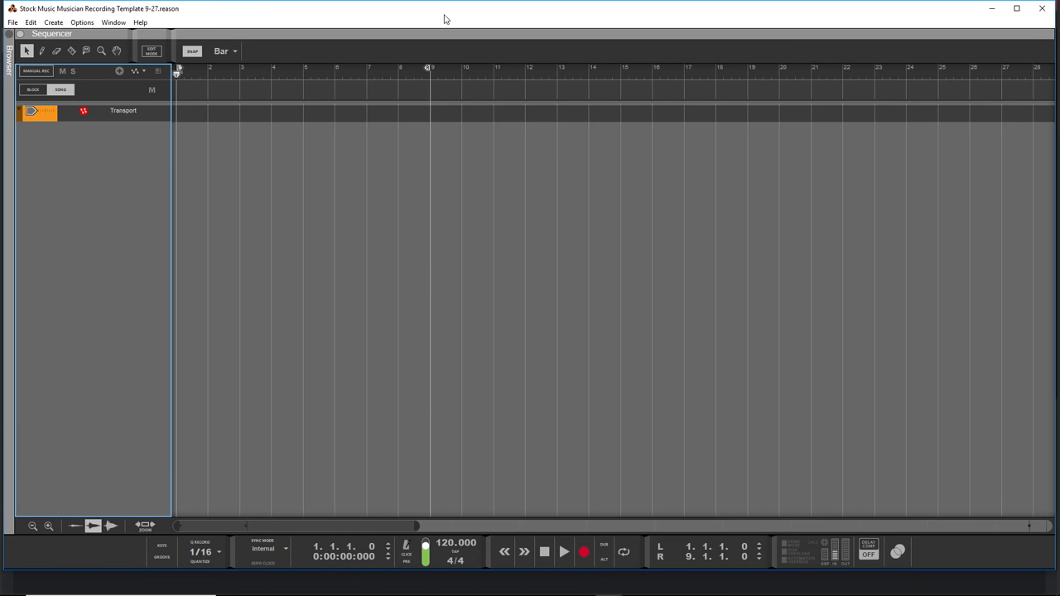
mouse_move(426, 46)
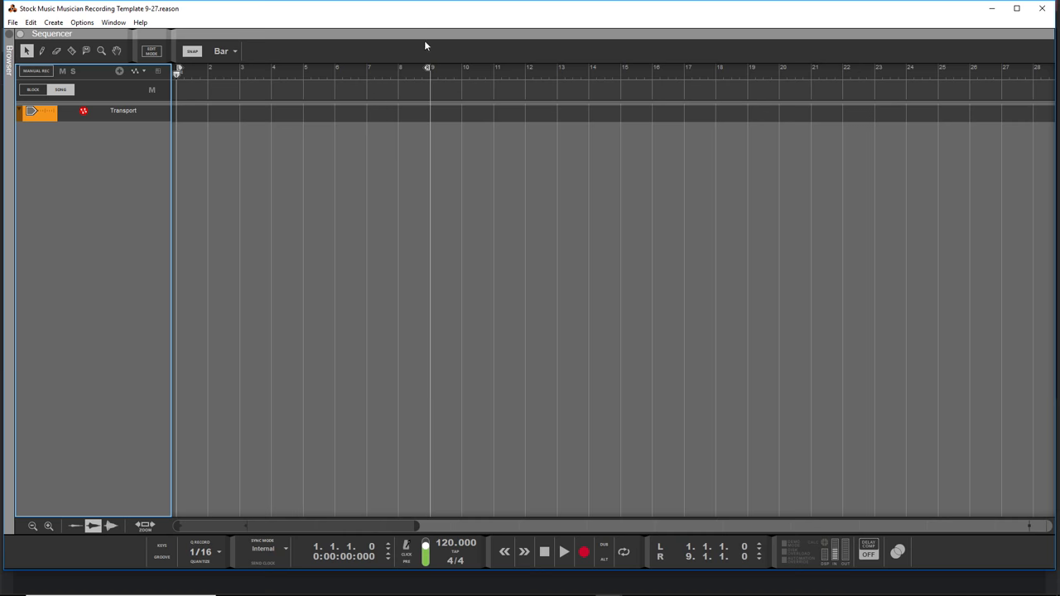
mouse_move(431, 146)
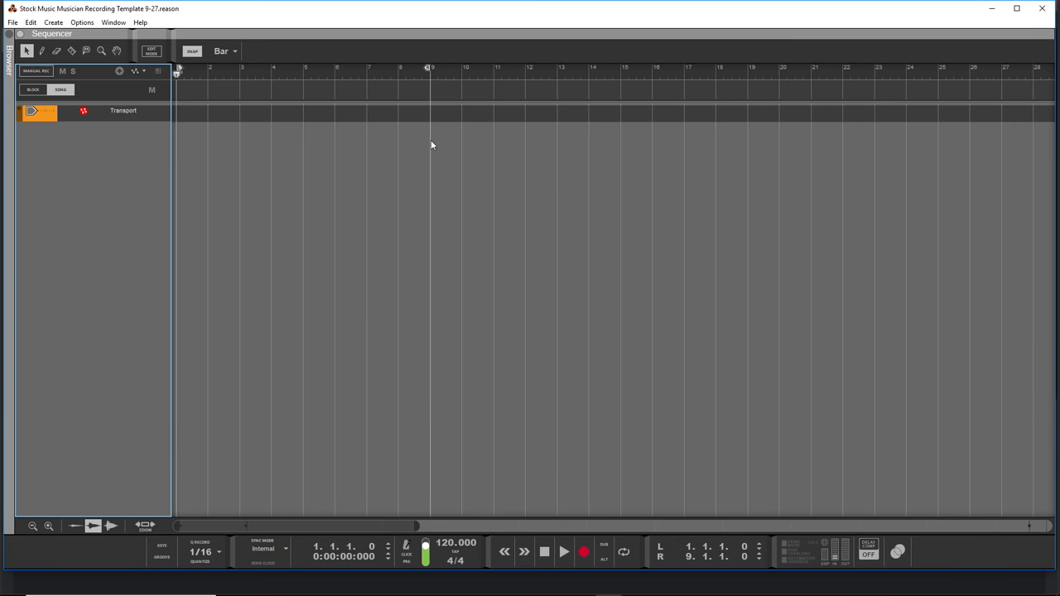
mouse_move(424, 149)
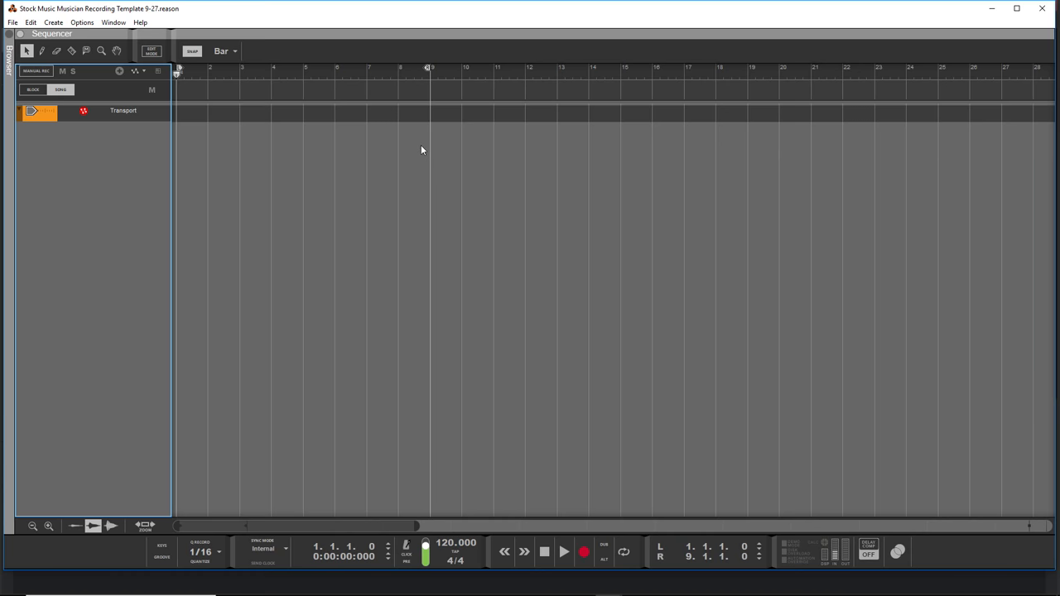
mouse_move(391, 156)
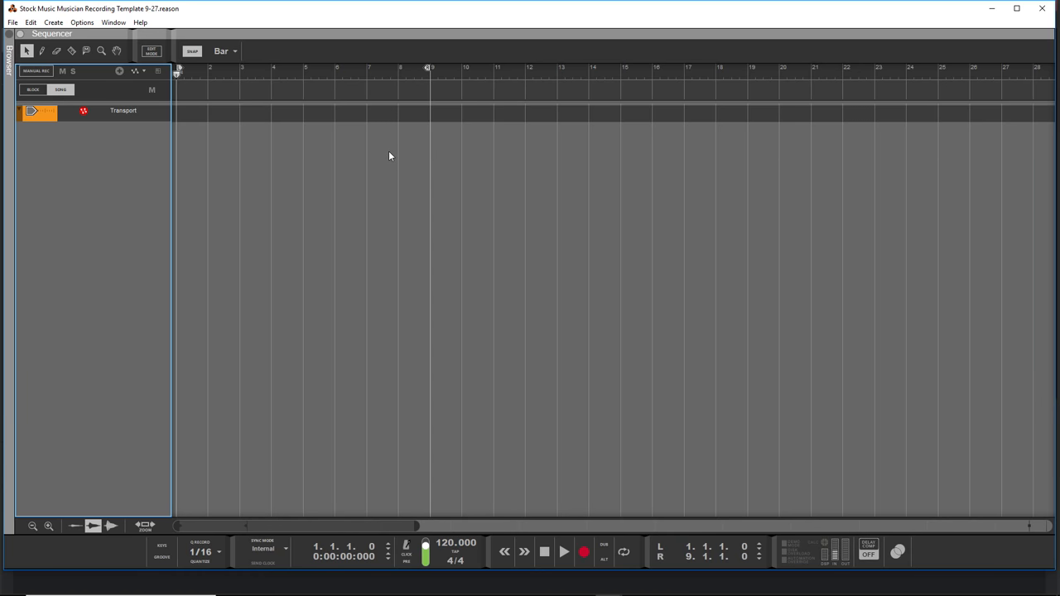
mouse_move(329, 122)
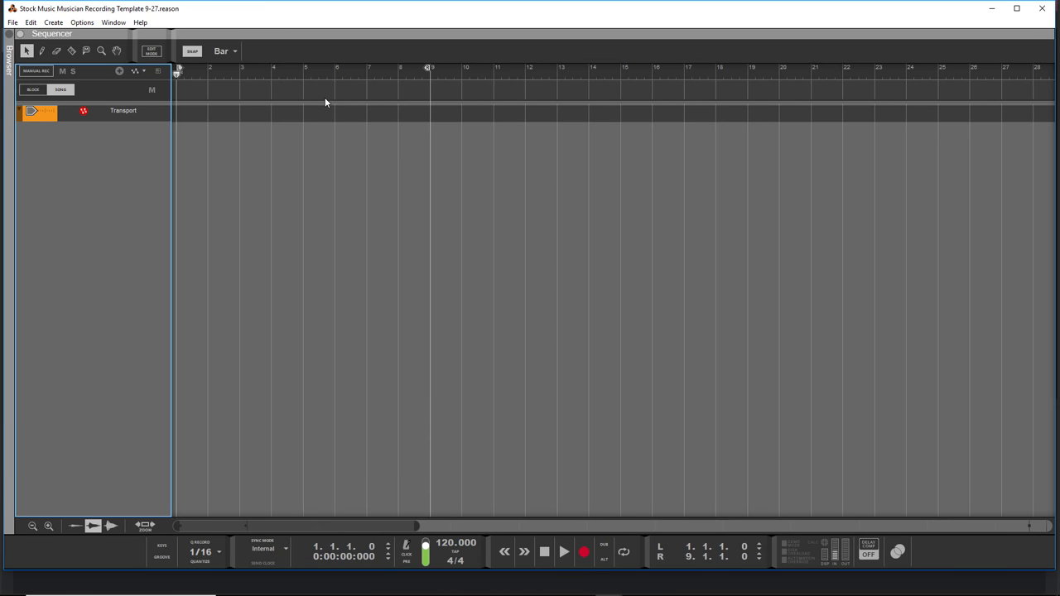
mouse_move(323, 106)
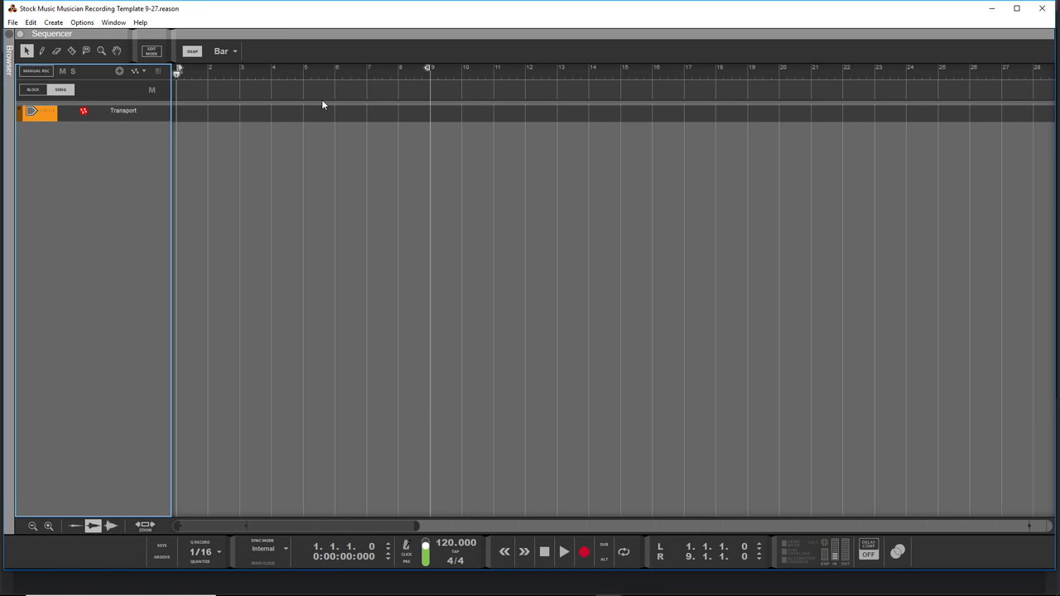
Step: Look at the Bounce Mixer Channels settings from the File menu and dismiss them without exporting
click(13, 23)
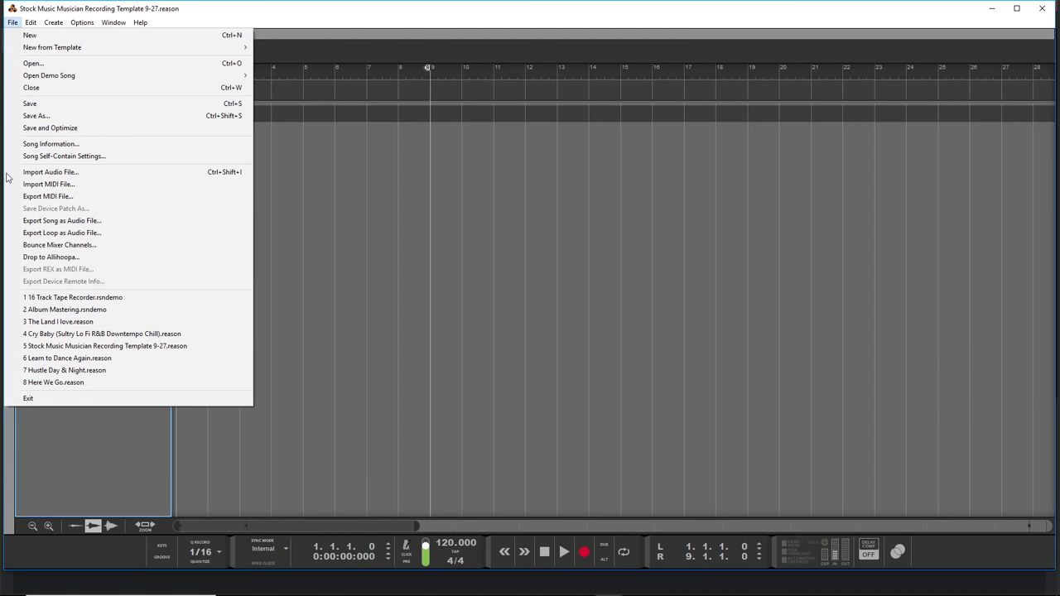
click(59, 245)
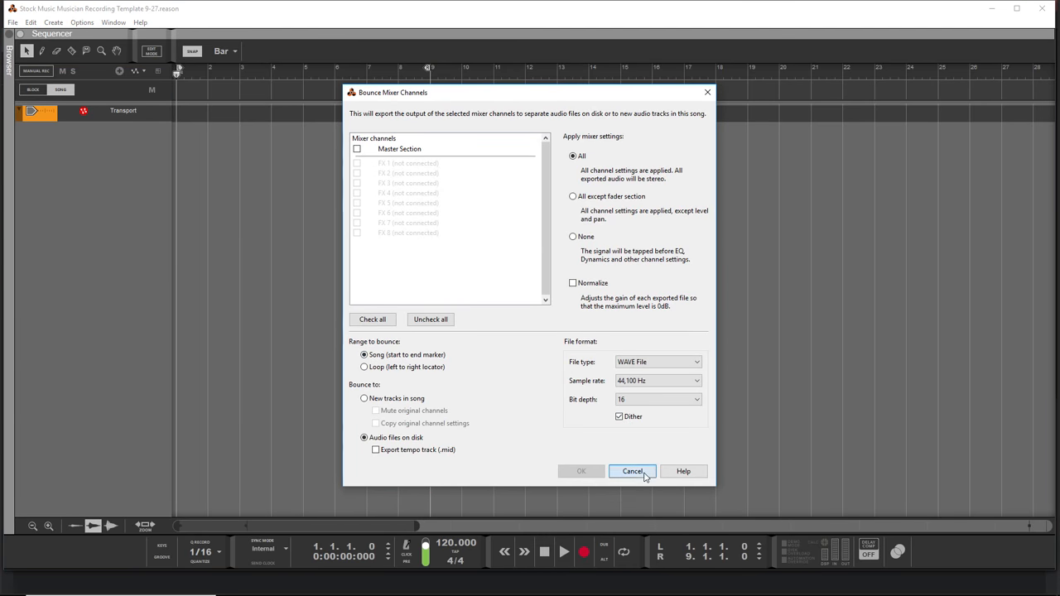
click(633, 470)
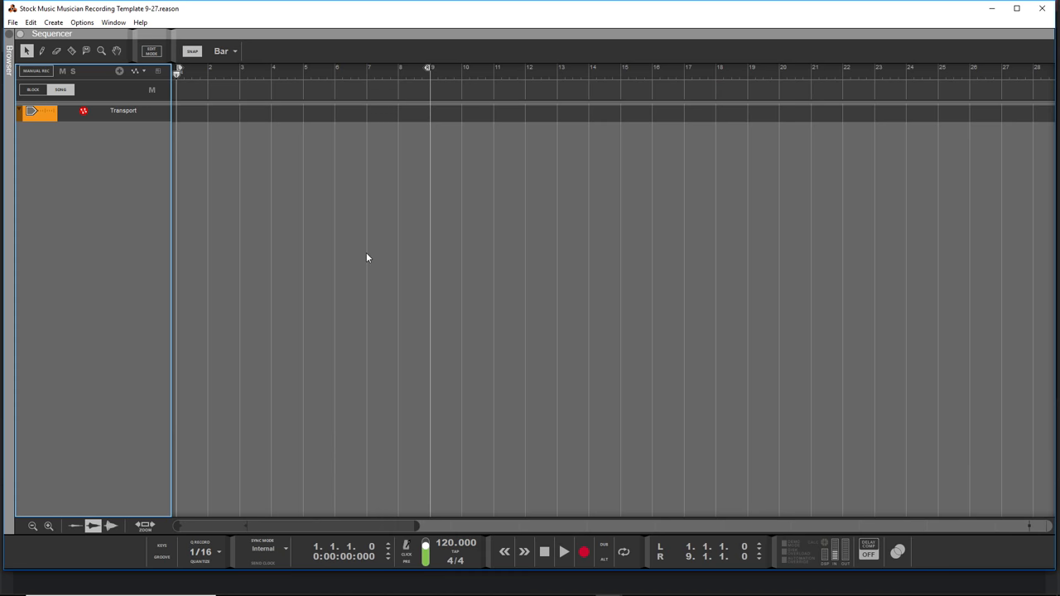
mouse_move(322, 222)
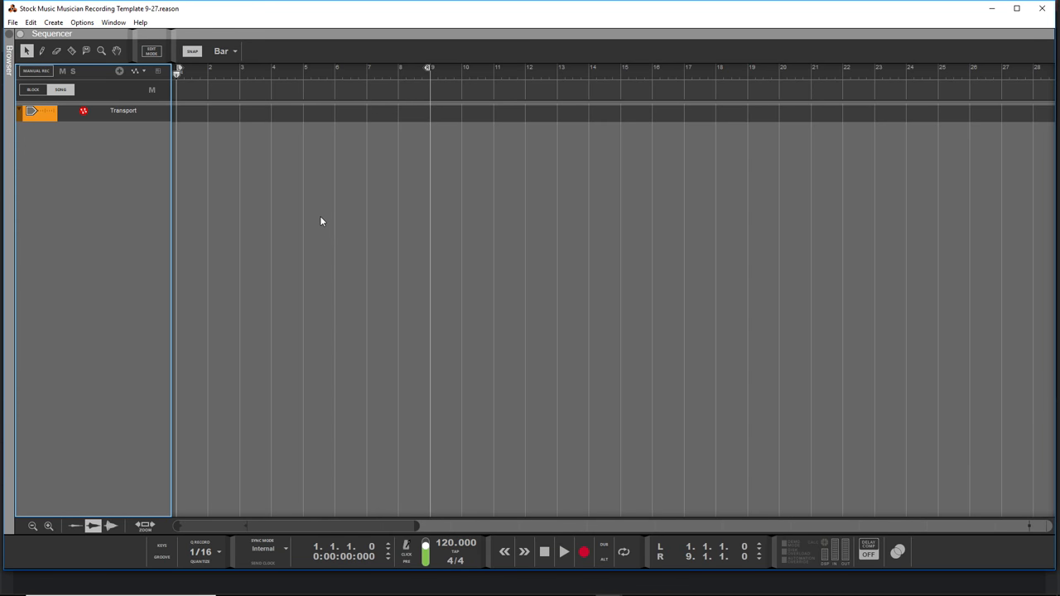
mouse_move(509, 278)
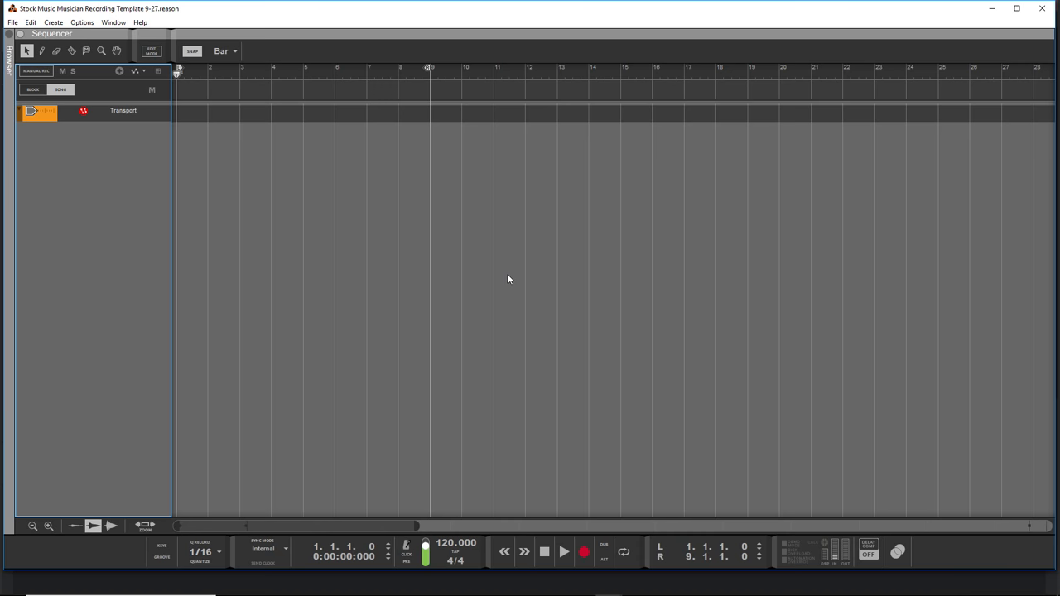
mouse_move(462, 225)
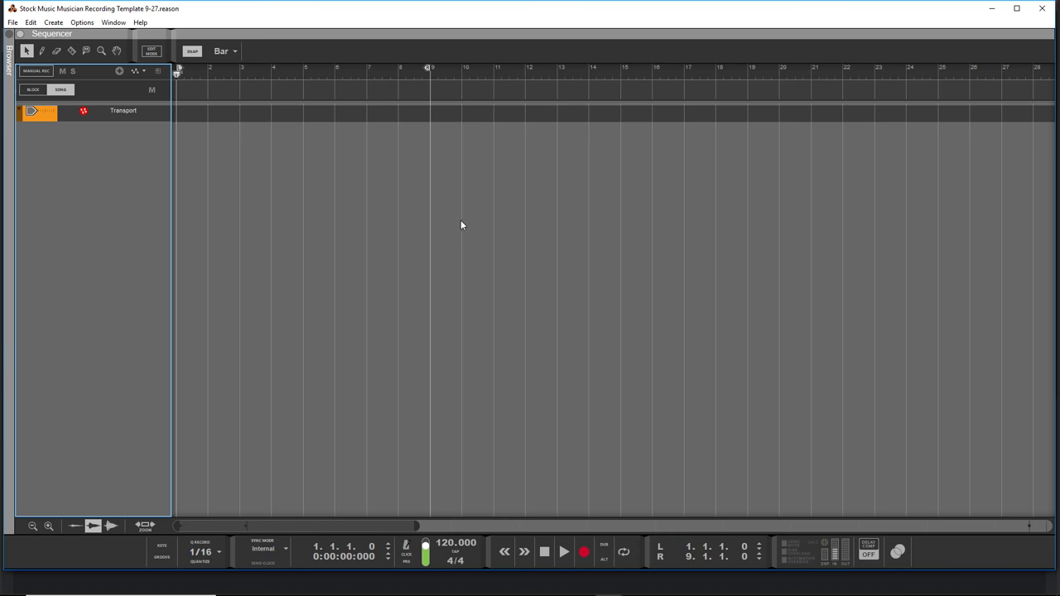
mouse_move(453, 229)
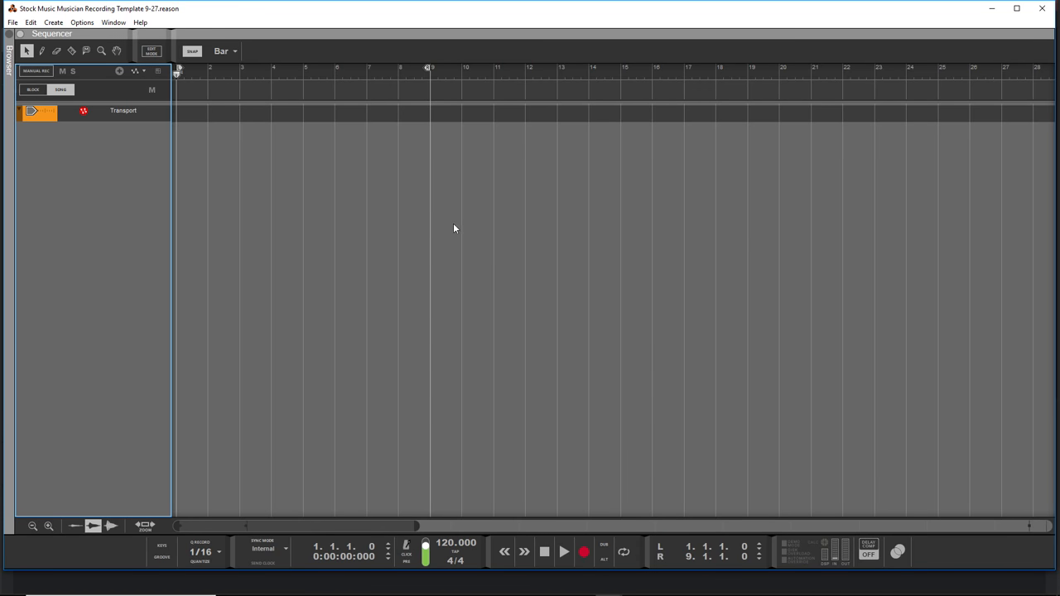
mouse_move(383, 192)
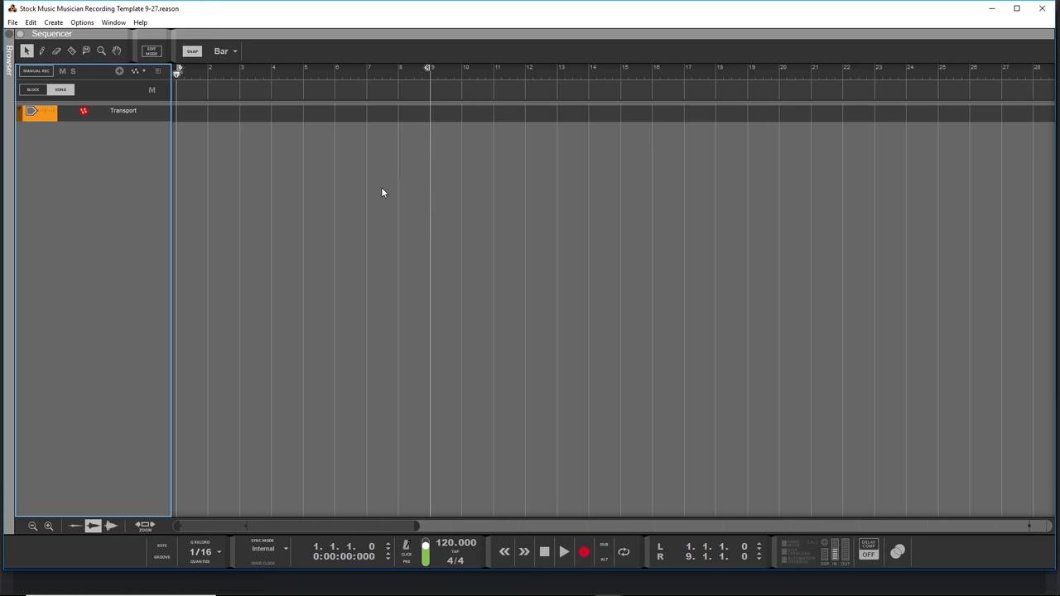
mouse_move(335, 132)
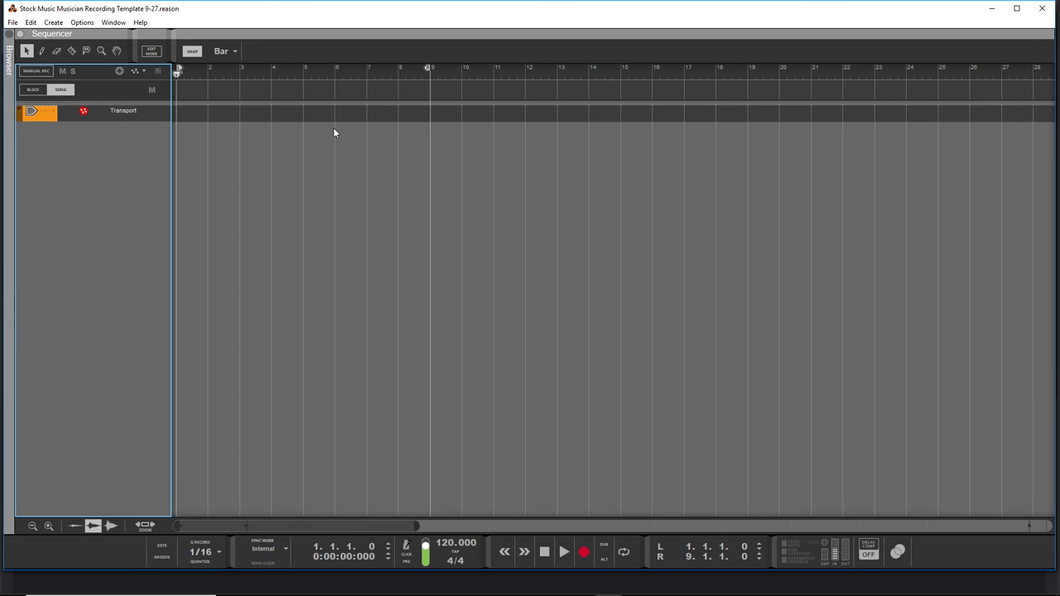
mouse_move(324, 131)
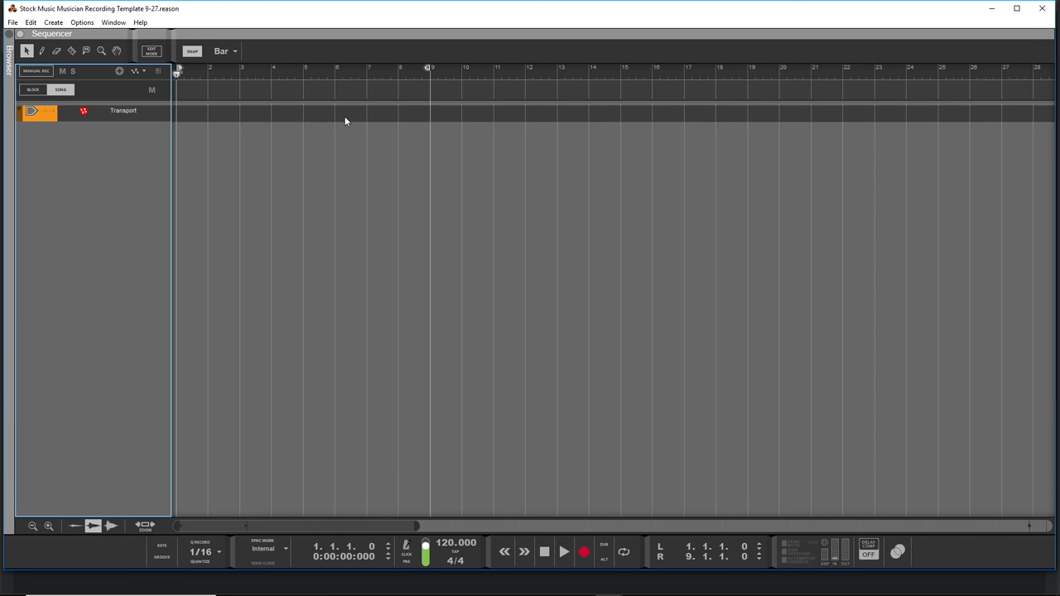
mouse_move(397, 165)
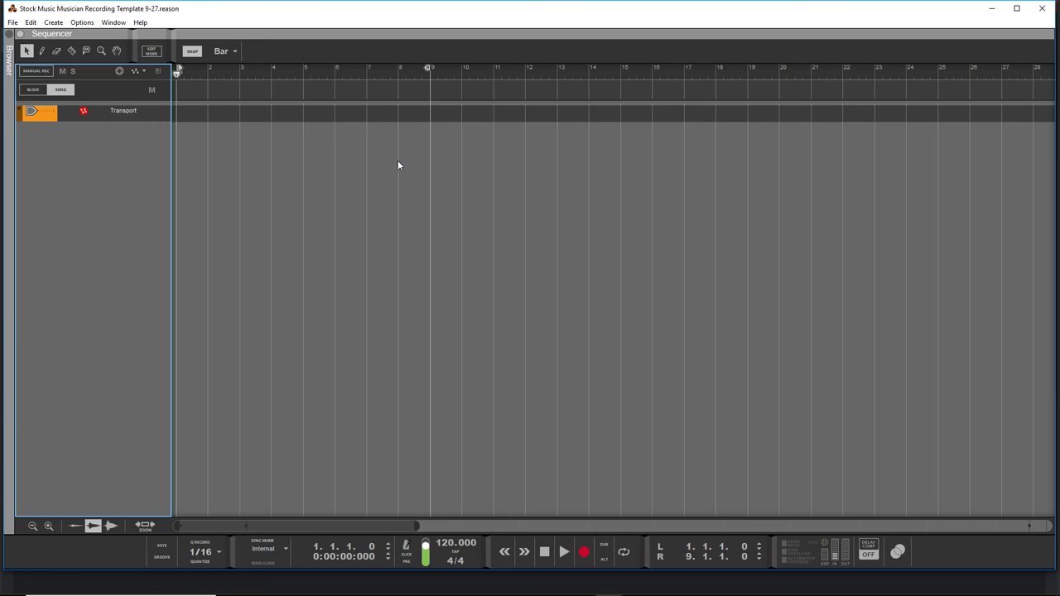
mouse_move(384, 136)
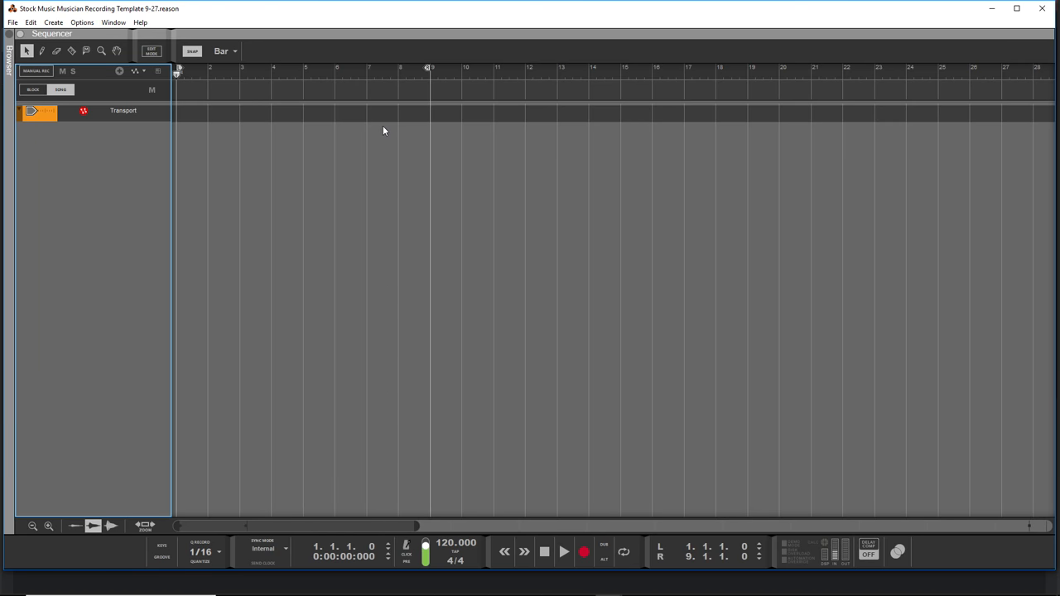
mouse_move(374, 112)
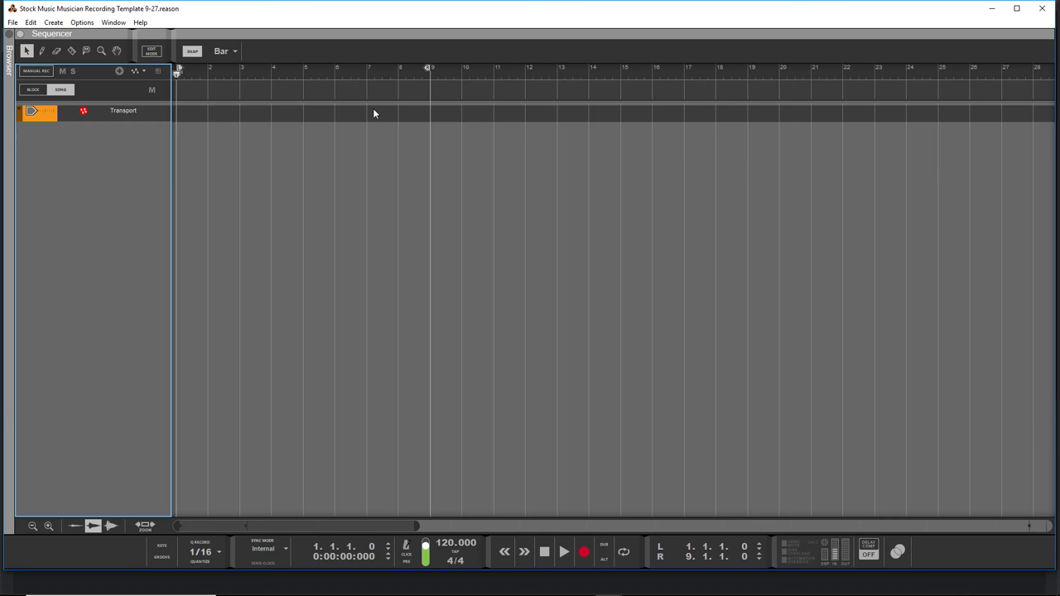
mouse_move(364, 93)
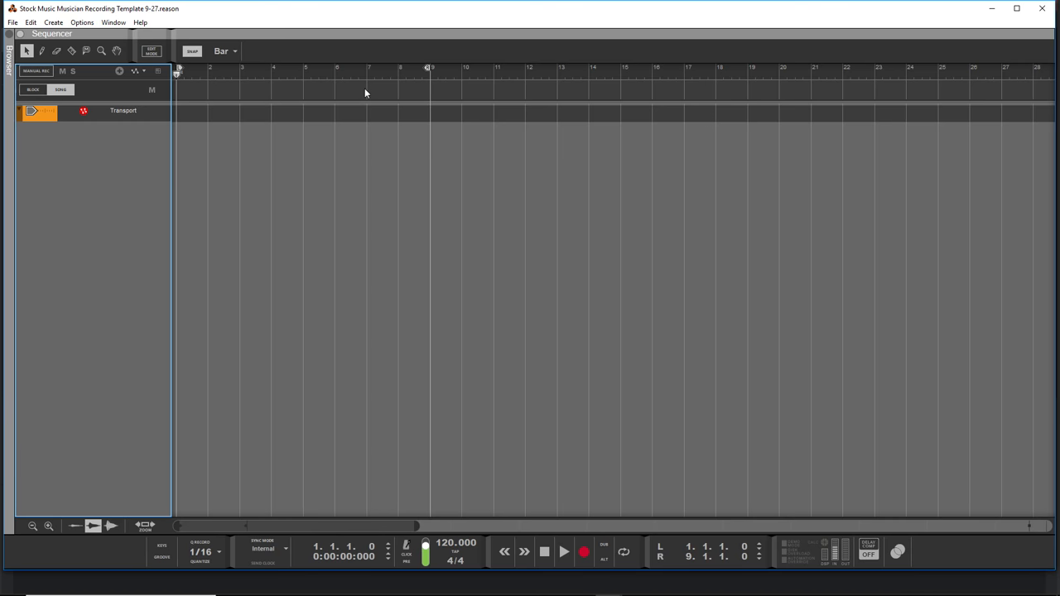
mouse_move(359, 73)
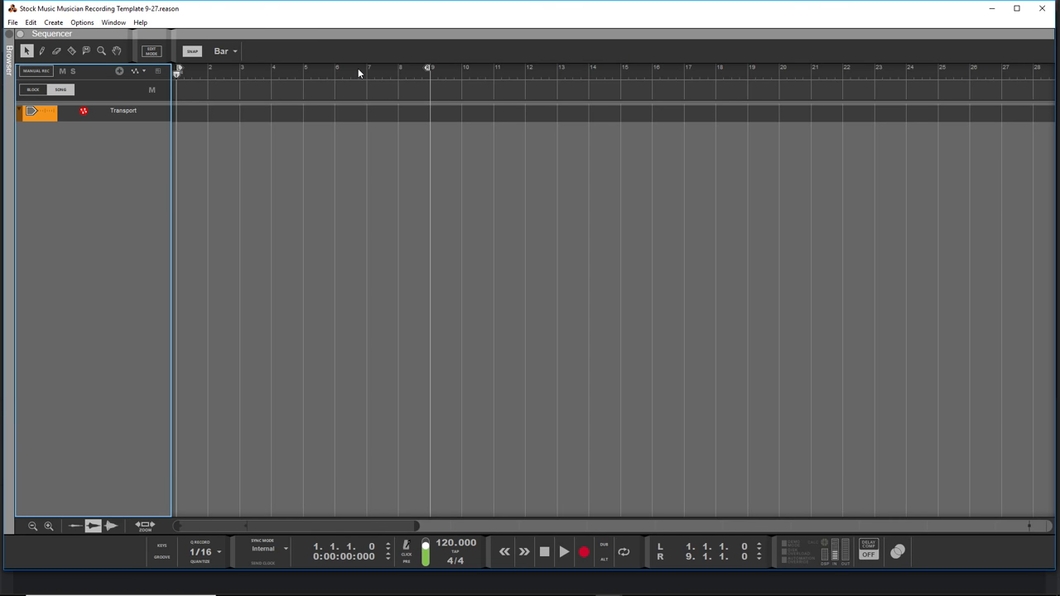
mouse_move(282, 249)
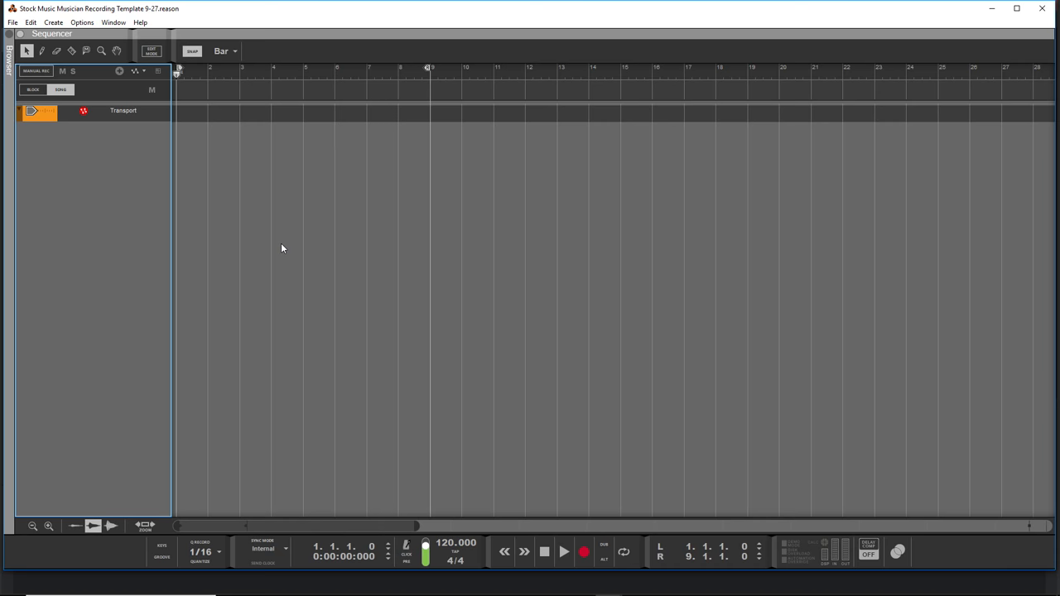
mouse_move(288, 225)
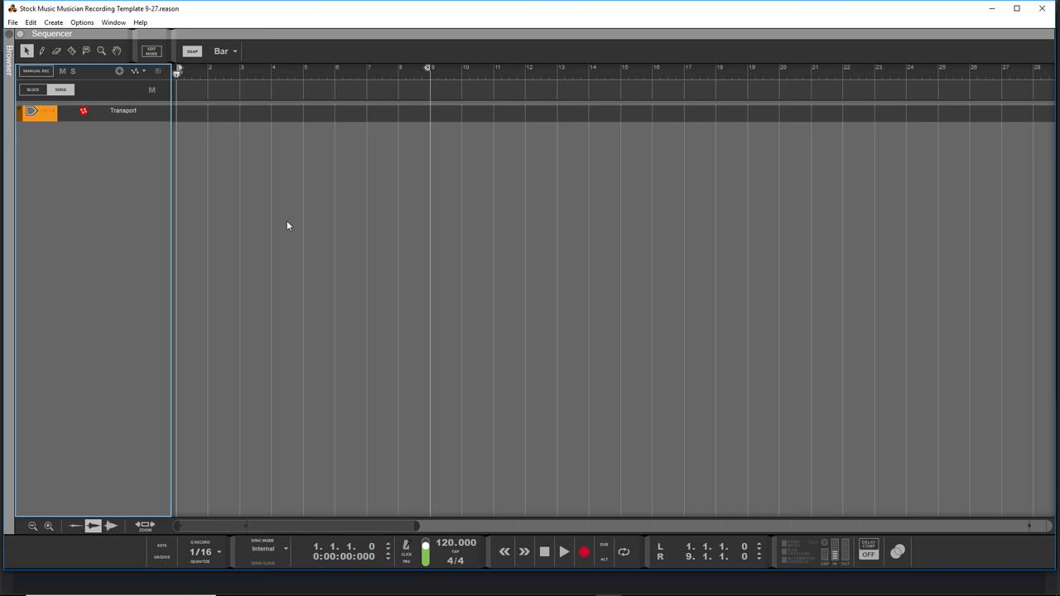
mouse_move(278, 215)
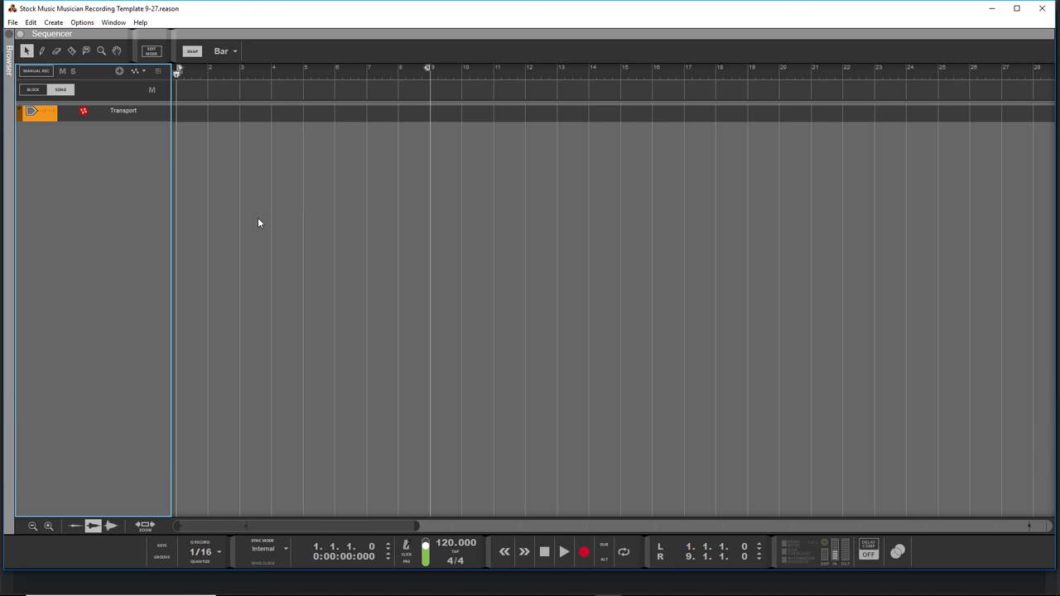
mouse_move(245, 202)
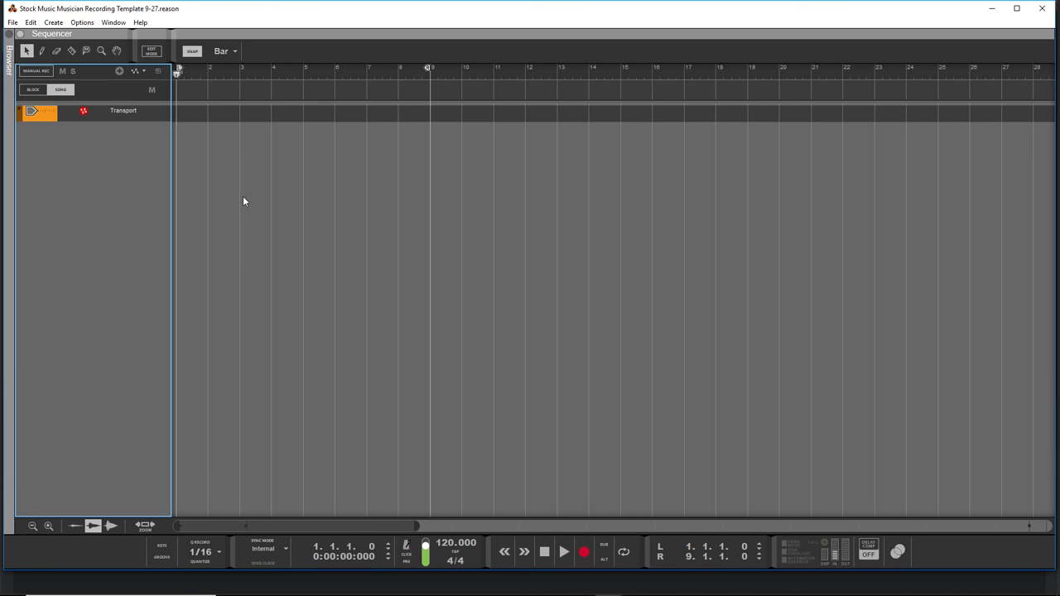
mouse_move(260, 209)
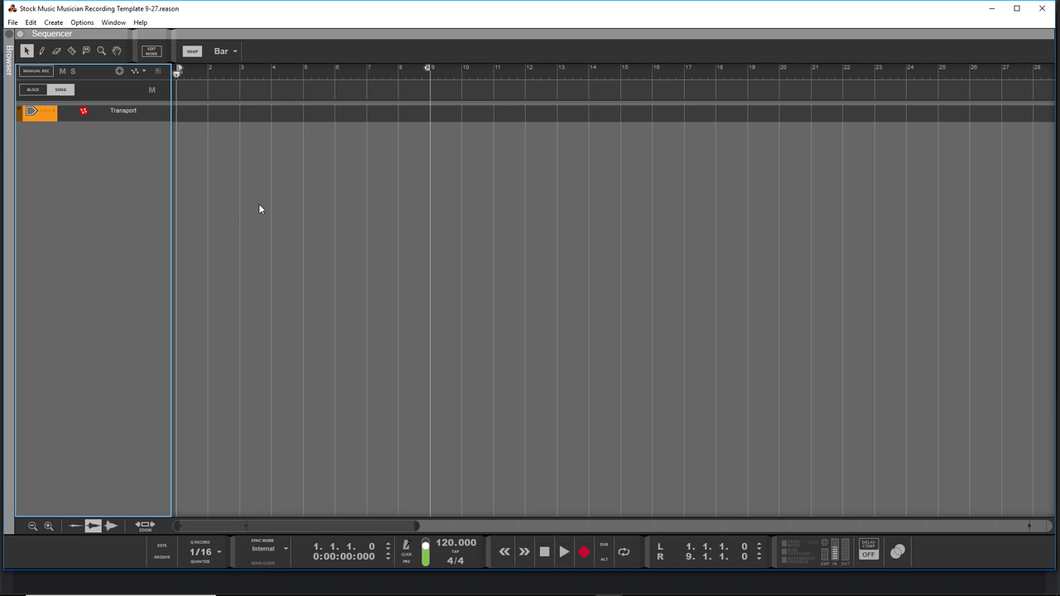
mouse_move(312, 192)
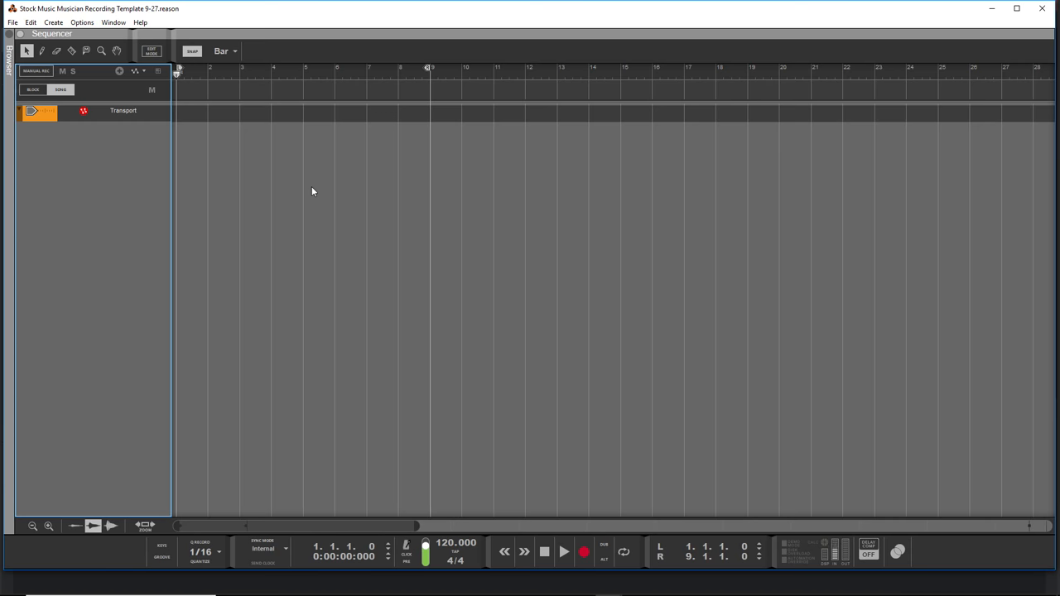
Step: Review the attached Nektar Panorama surfaces under Control Surfaces, then move to the Audio page
click(30, 23)
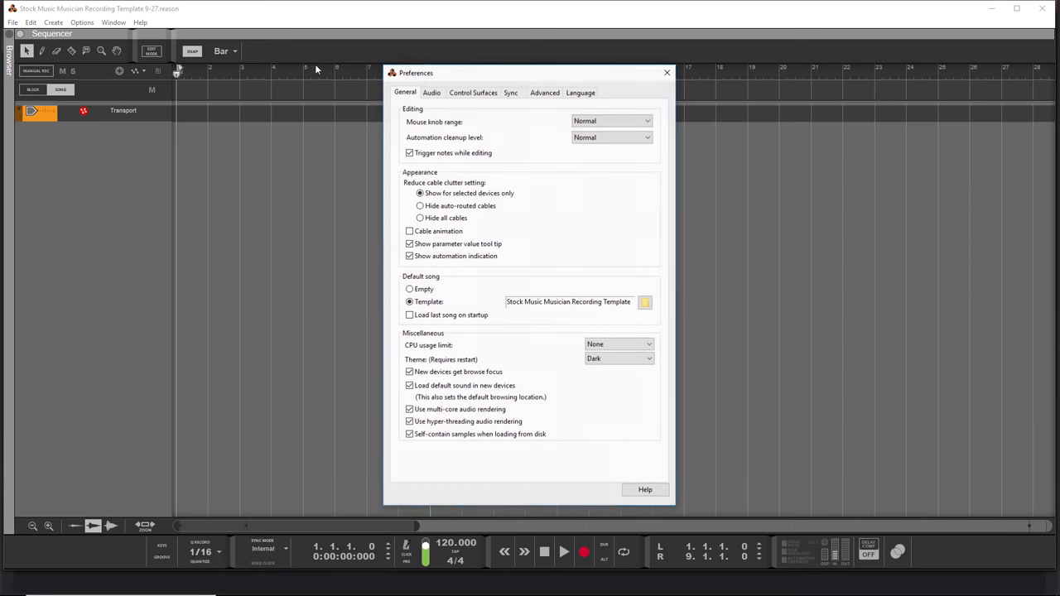
click(473, 92)
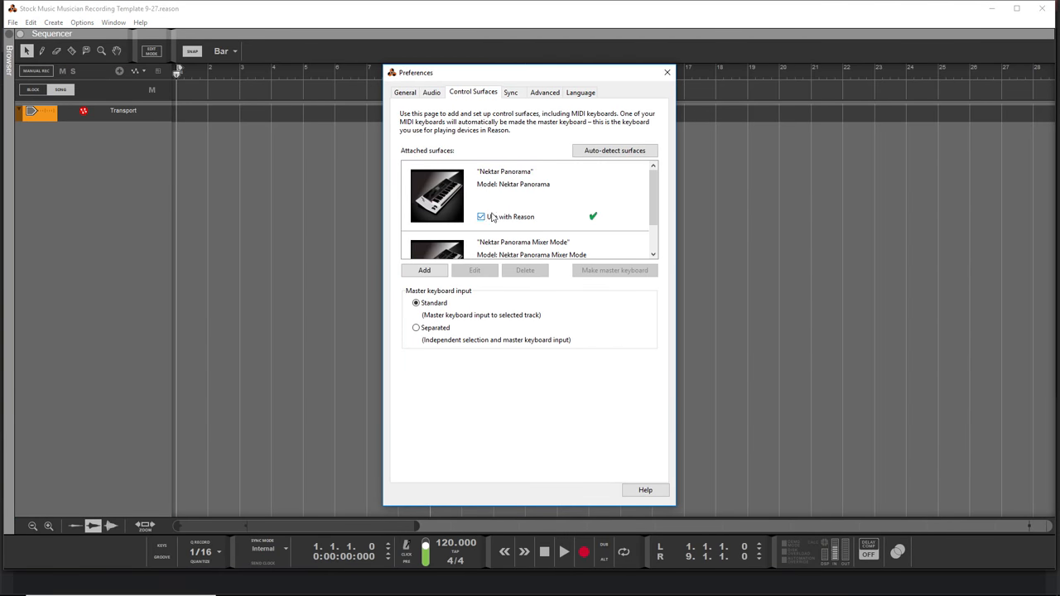
scroll(down, 3)
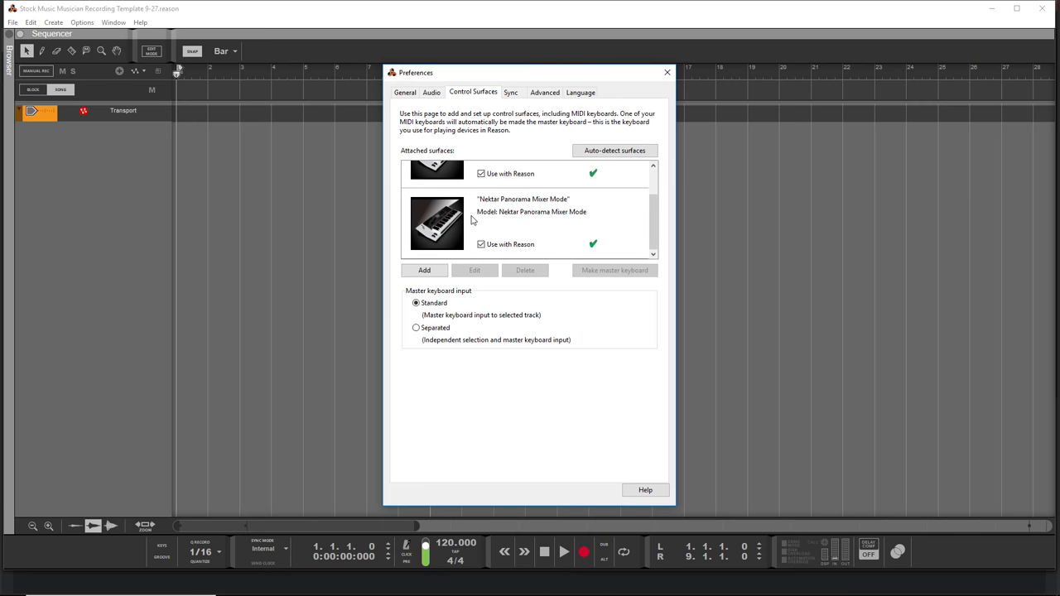
mouse_move(406, 143)
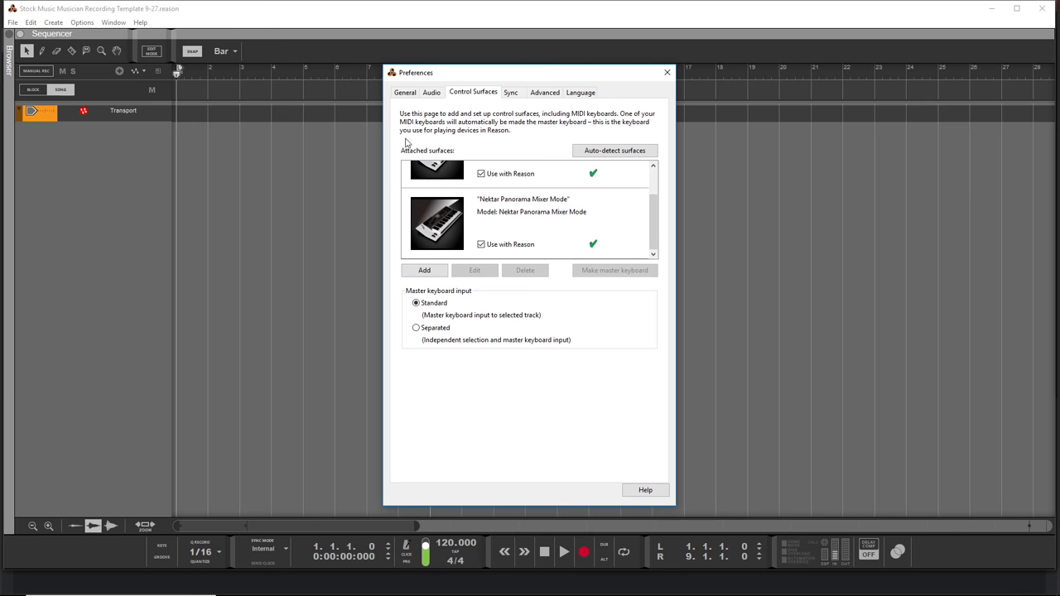
click(431, 93)
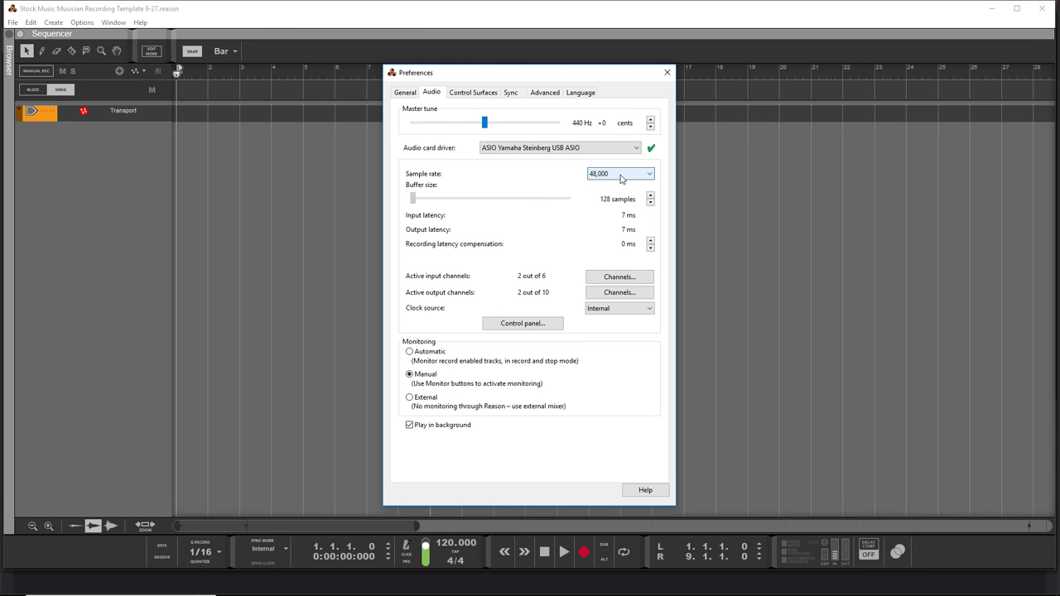
mouse_move(467, 189)
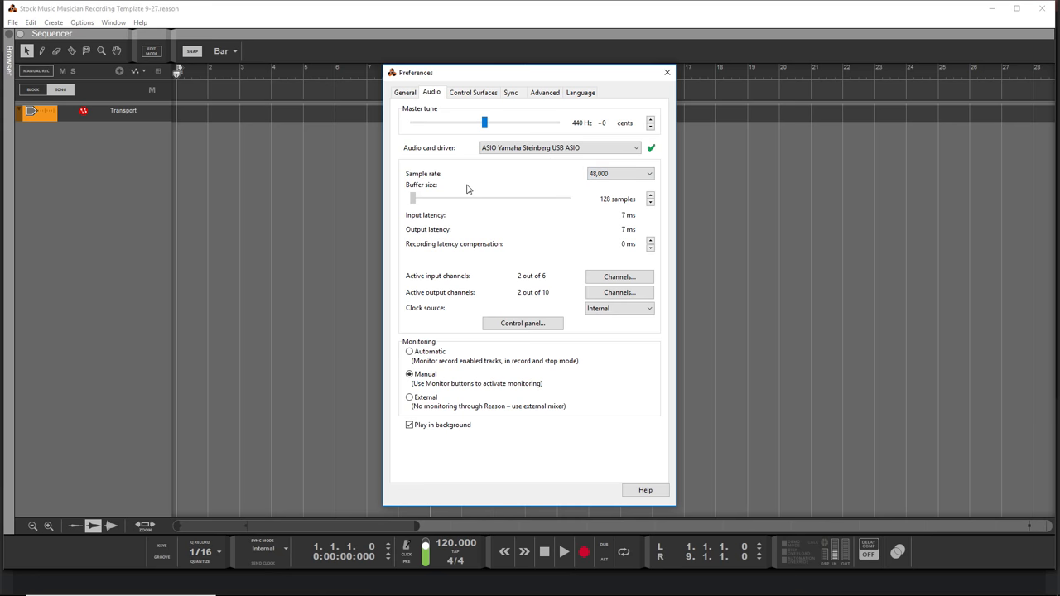
mouse_move(477, 182)
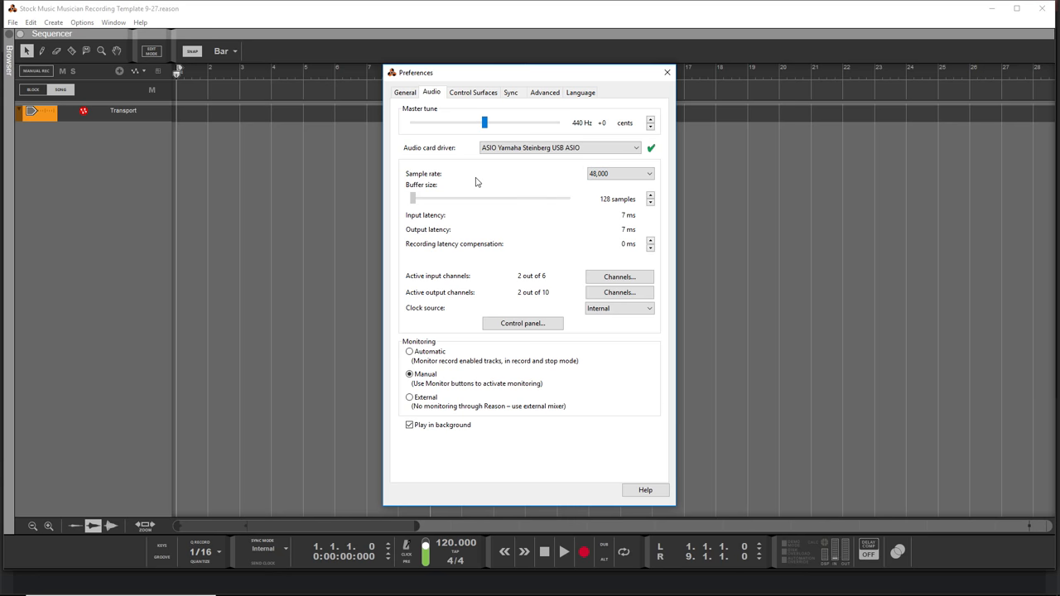
mouse_move(520, 232)
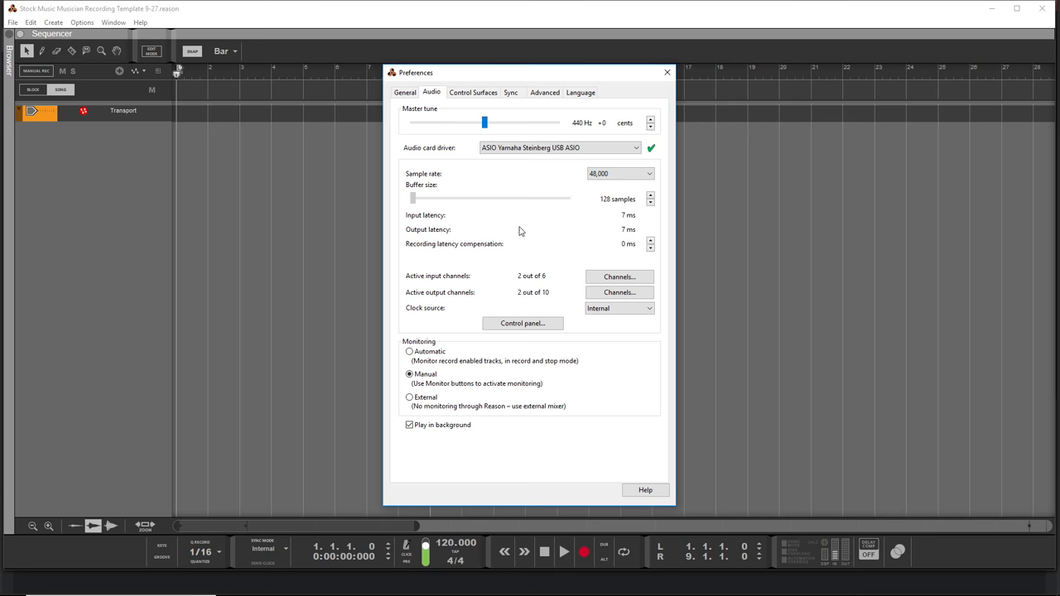
mouse_move(484, 232)
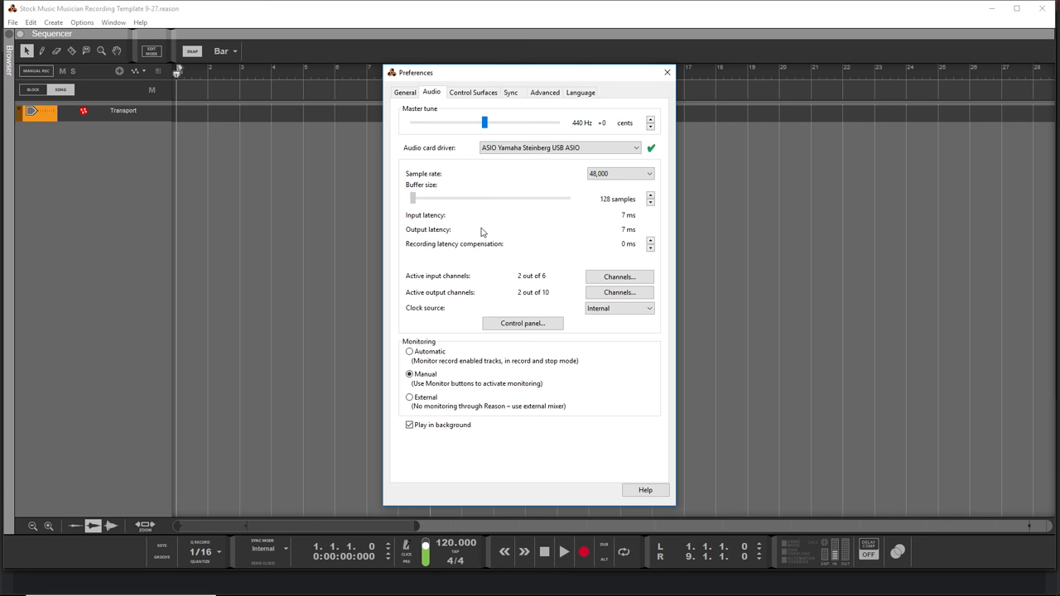
mouse_move(483, 225)
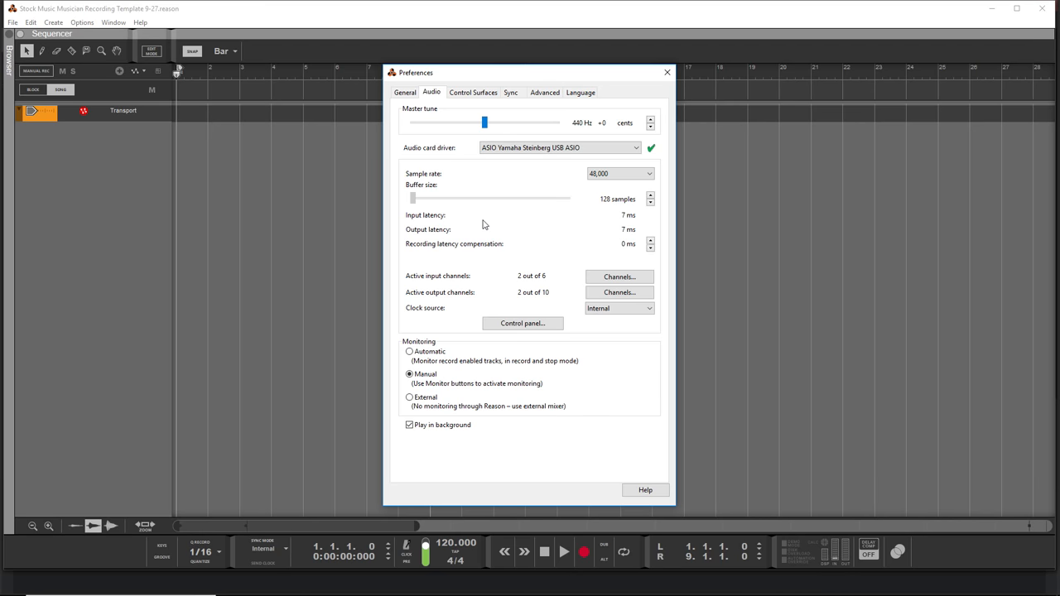
mouse_move(414, 202)
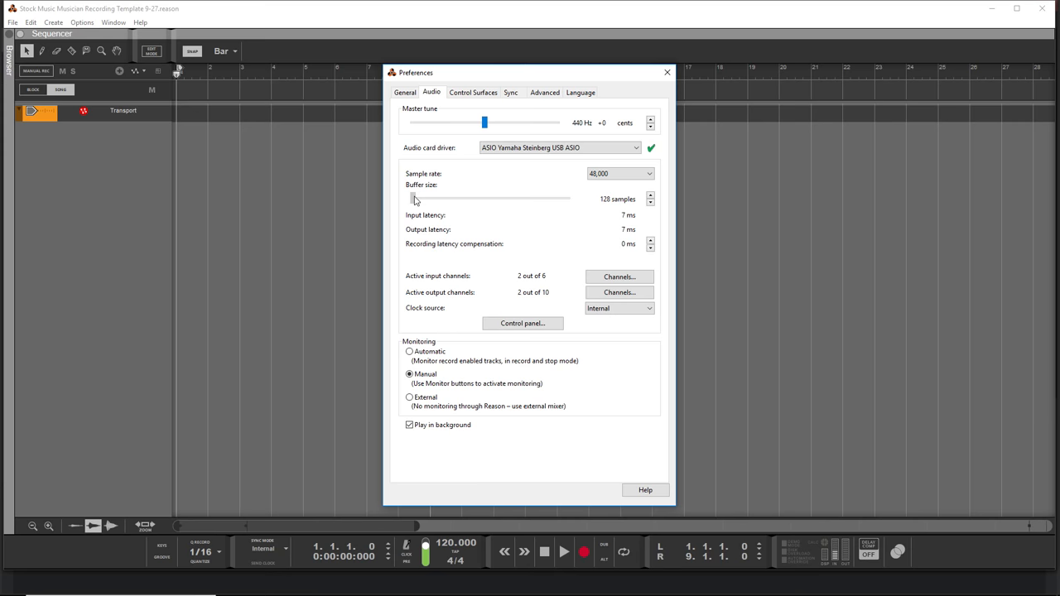
mouse_move(469, 199)
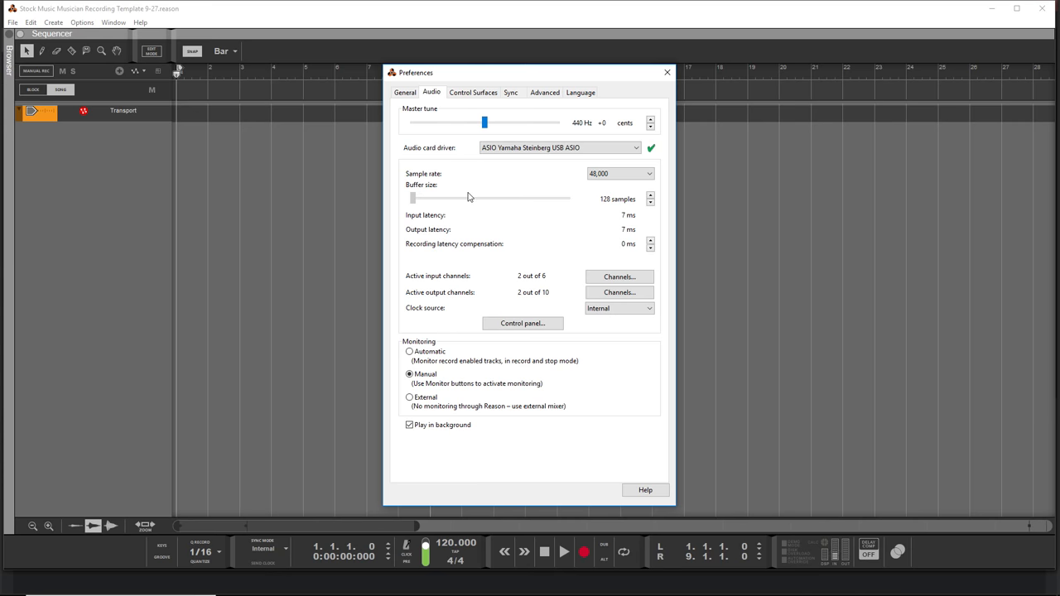
mouse_move(444, 207)
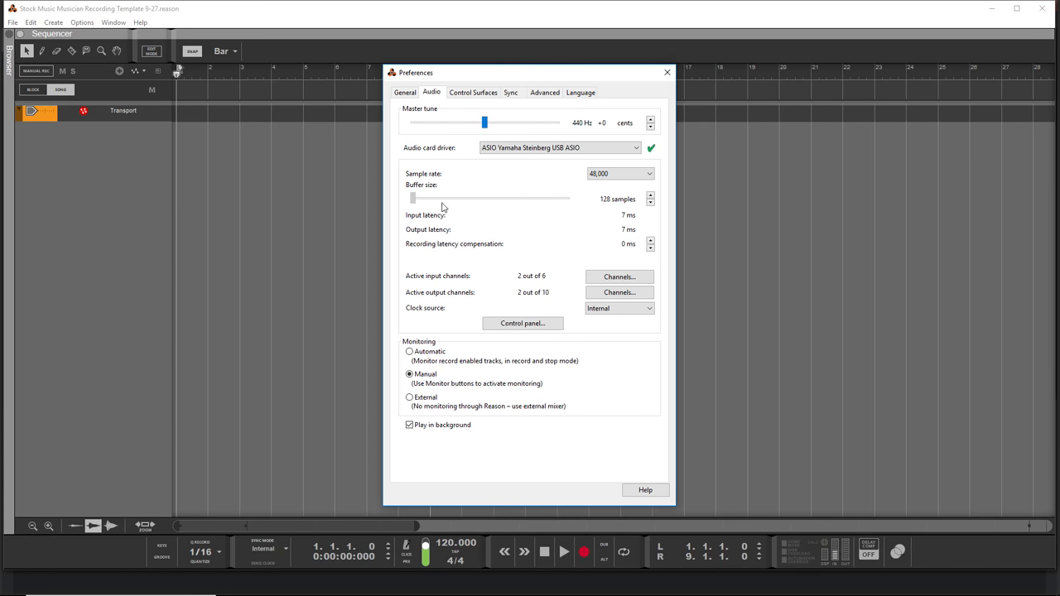
mouse_move(616, 216)
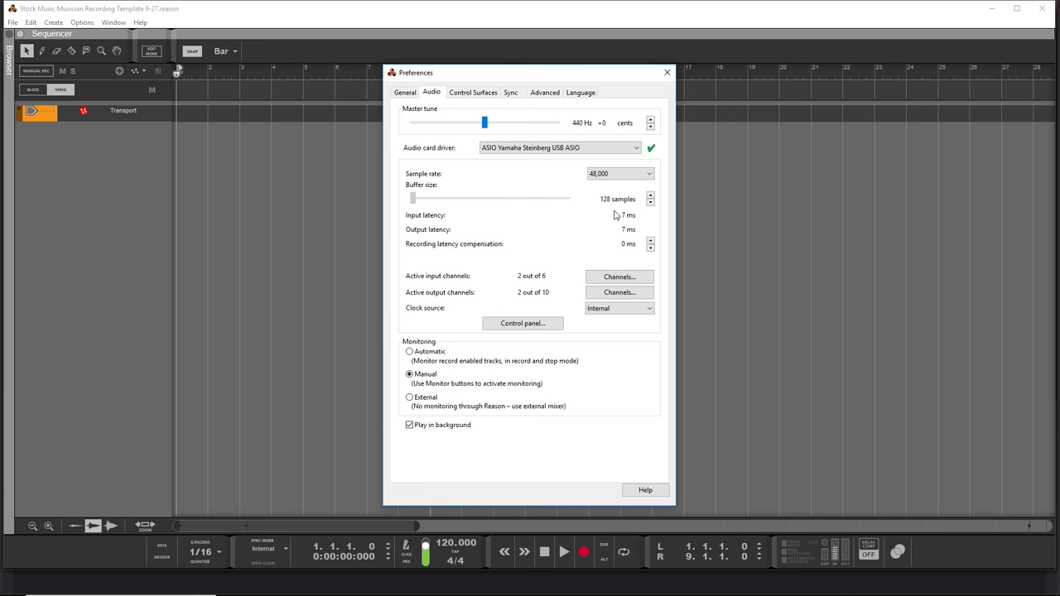
mouse_move(527, 202)
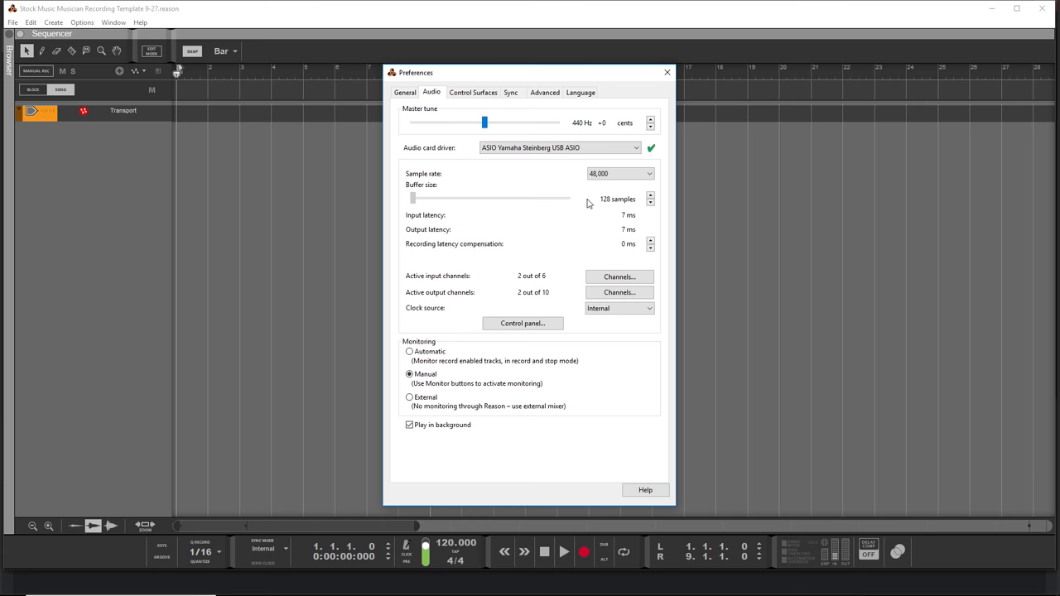
mouse_move(593, 202)
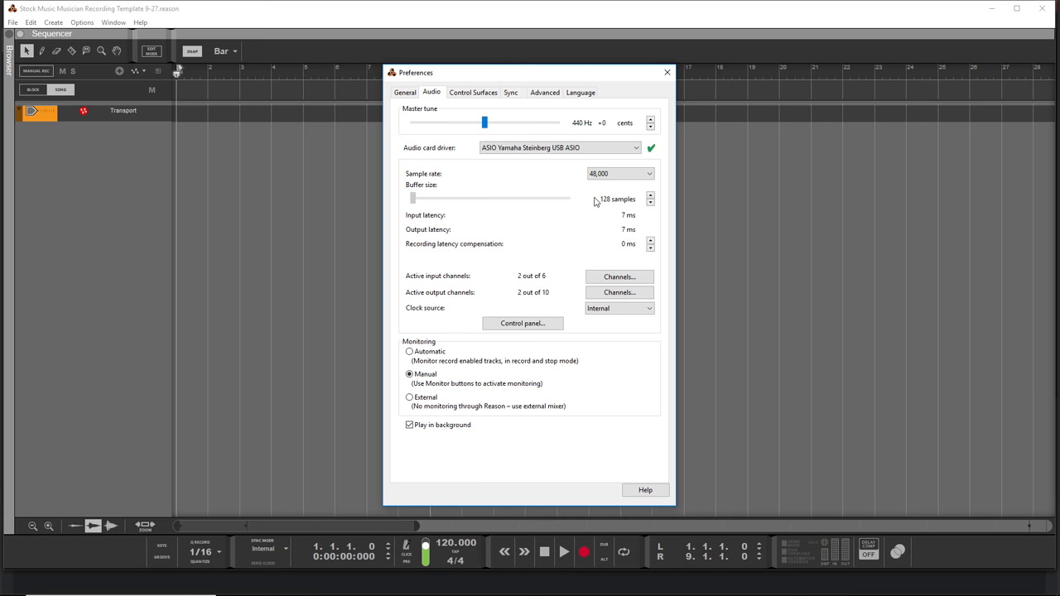
mouse_move(484, 165)
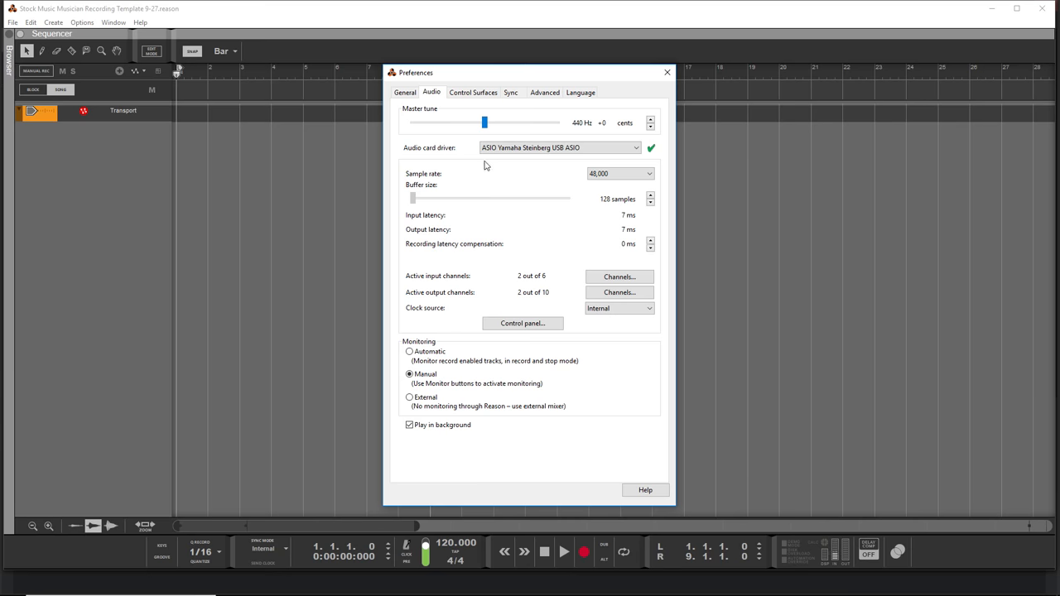
mouse_move(338, 234)
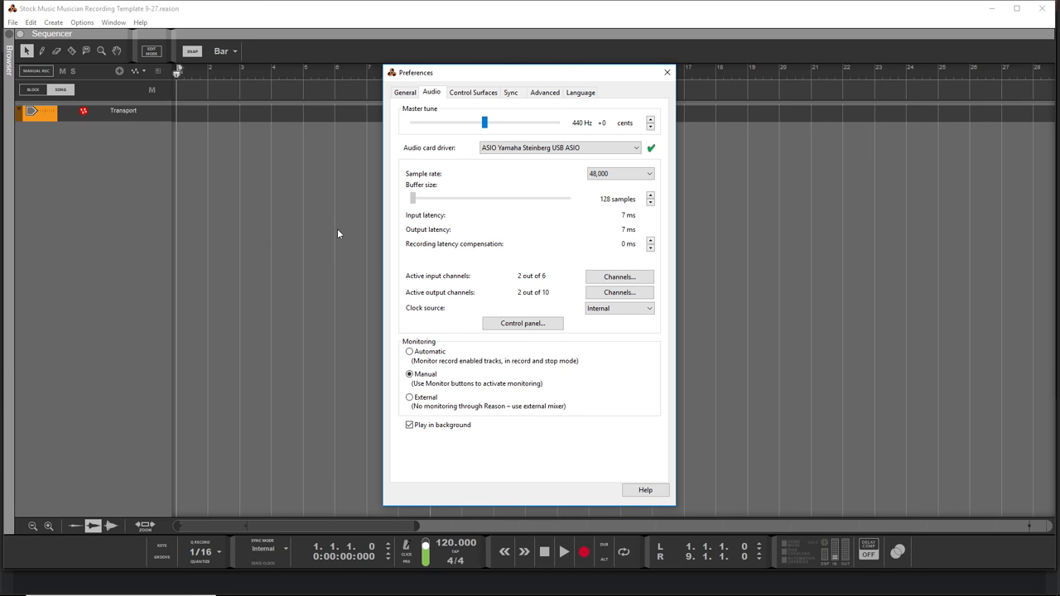
mouse_move(406, 43)
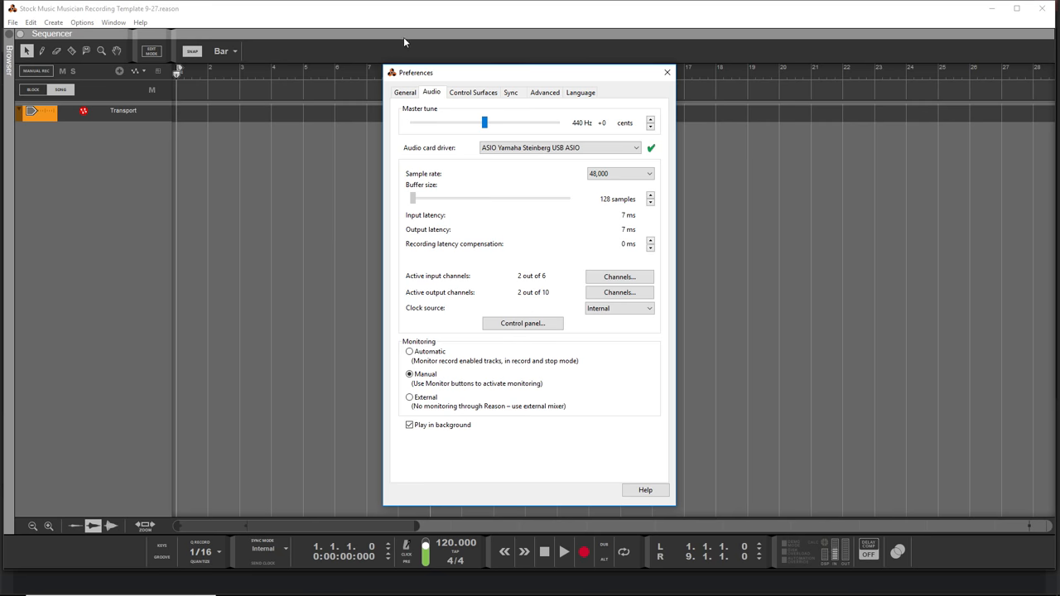
Step: Page through the General, Sync, Advanced and Language preferences and close the window
click(404, 93)
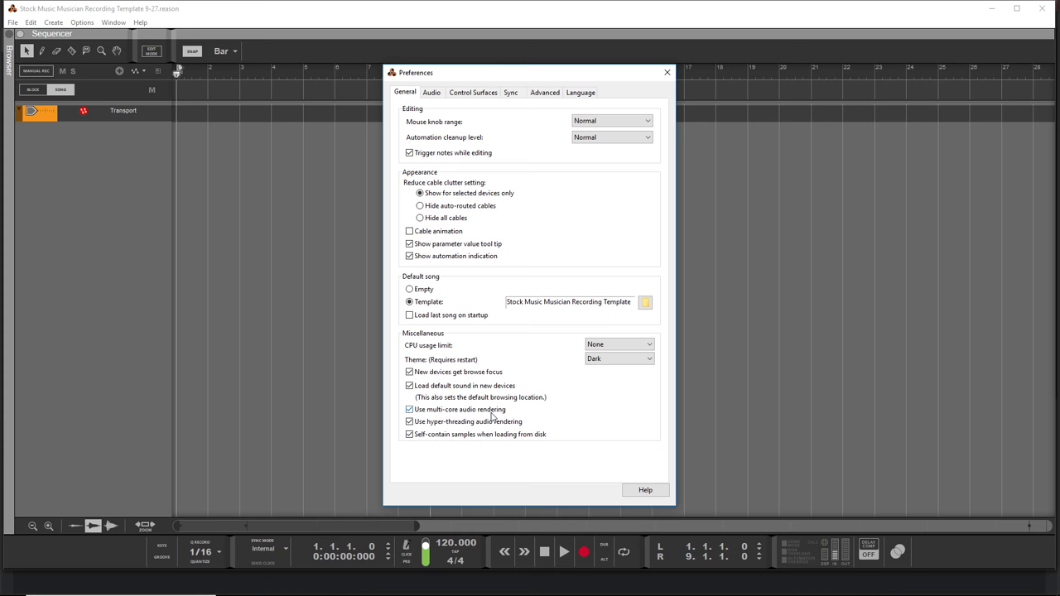
mouse_move(524, 424)
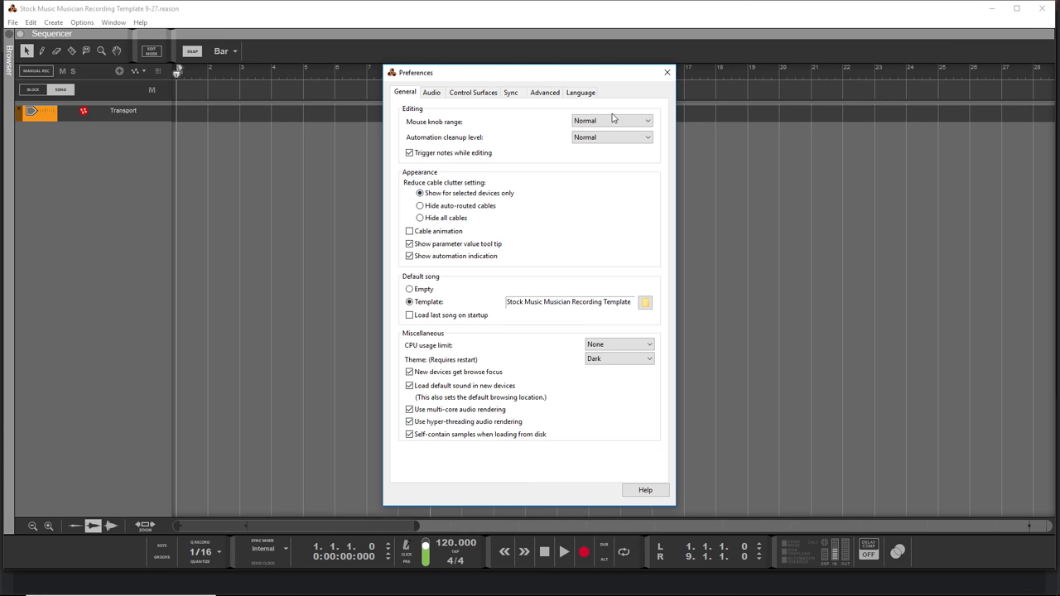
click(510, 92)
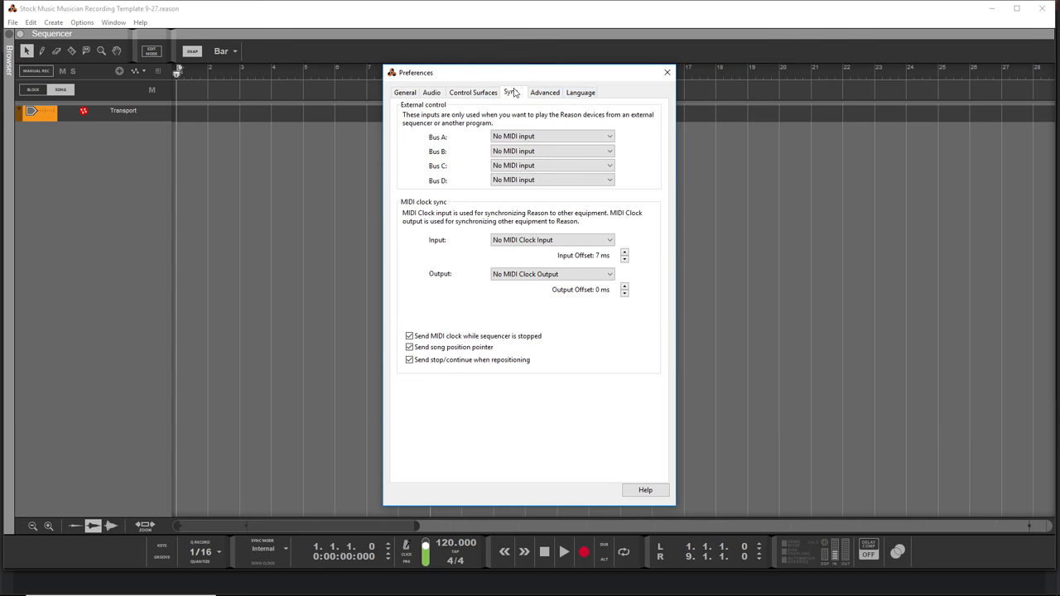
click(544, 93)
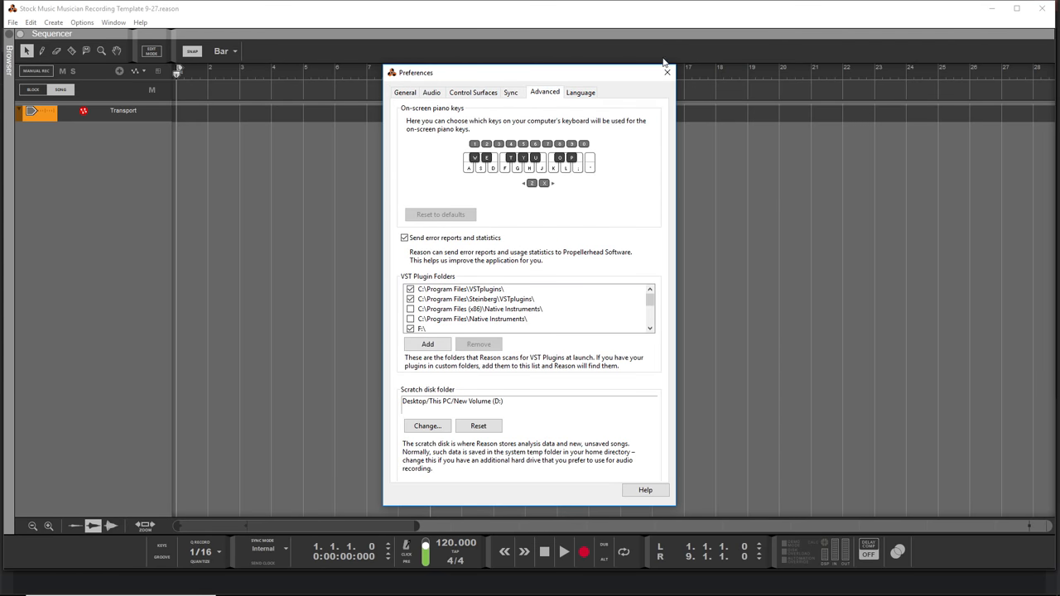
mouse_move(694, 119)
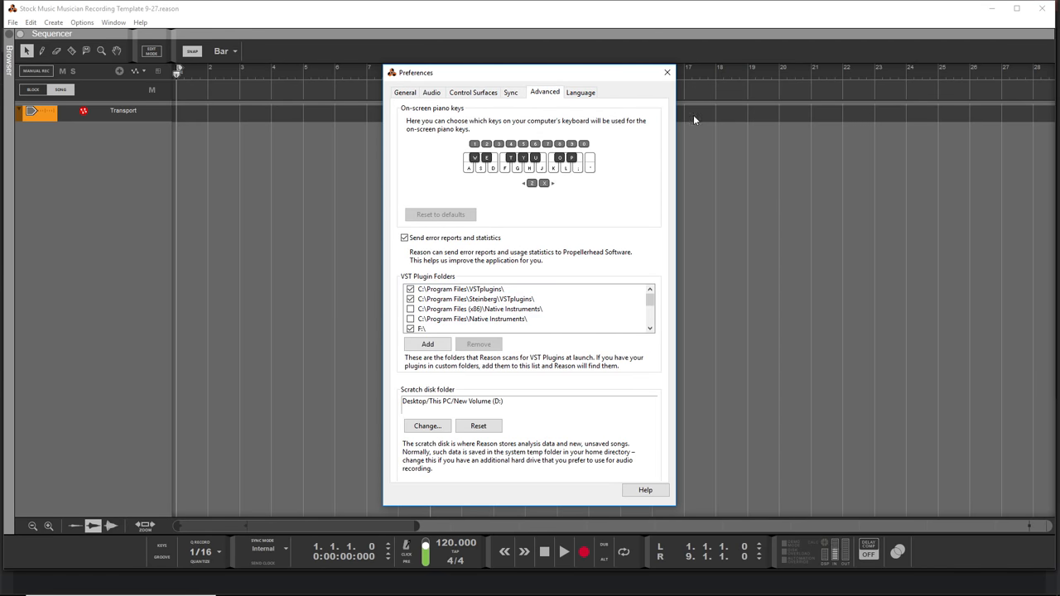
click(580, 93)
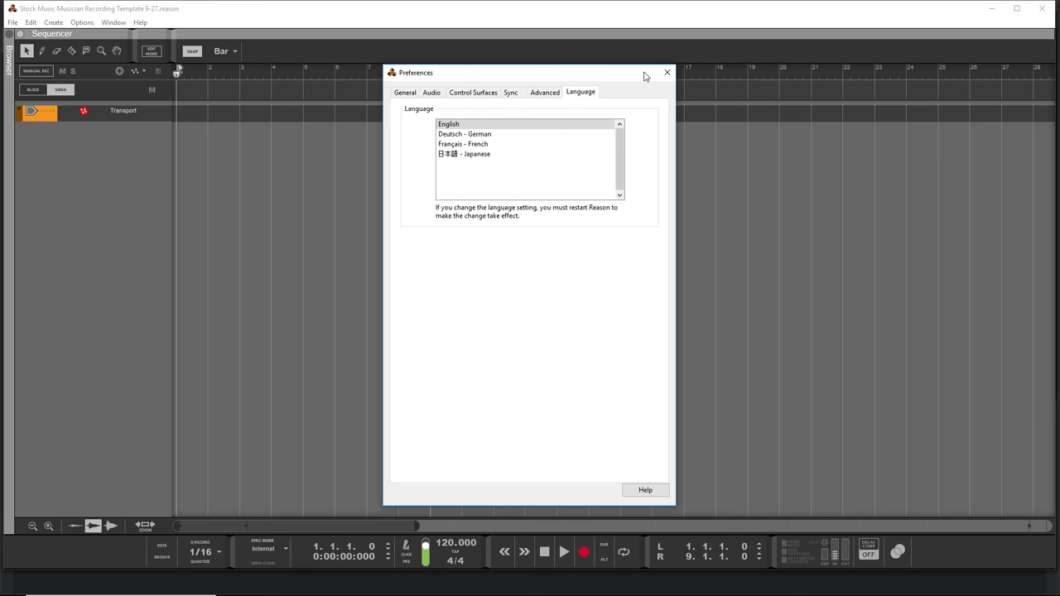
click(668, 73)
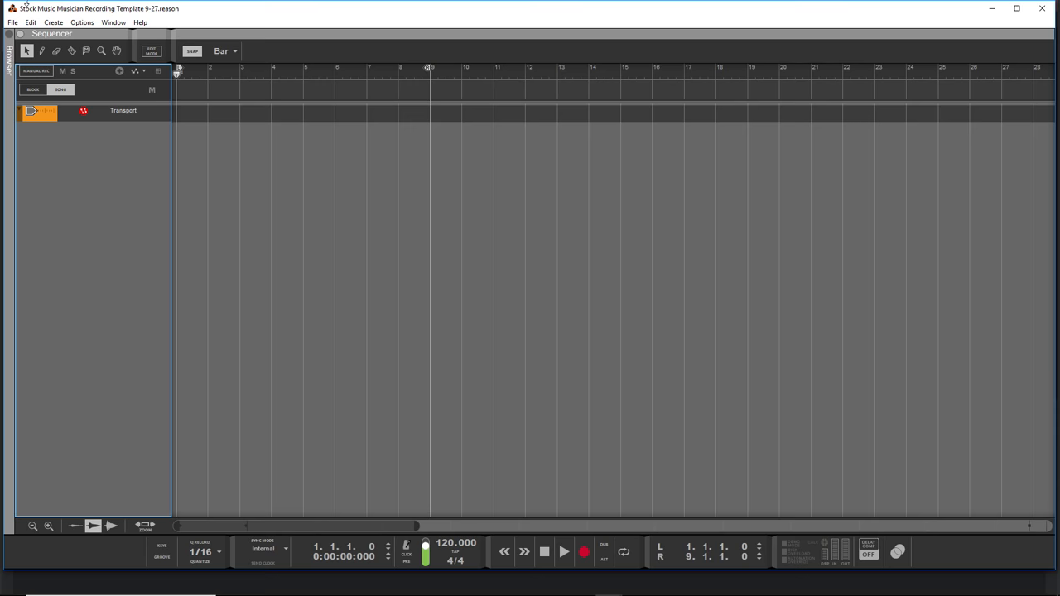
Step: Switch the sequencer into block editing, showing the Solo block and named song-part blocks
click(83, 23)
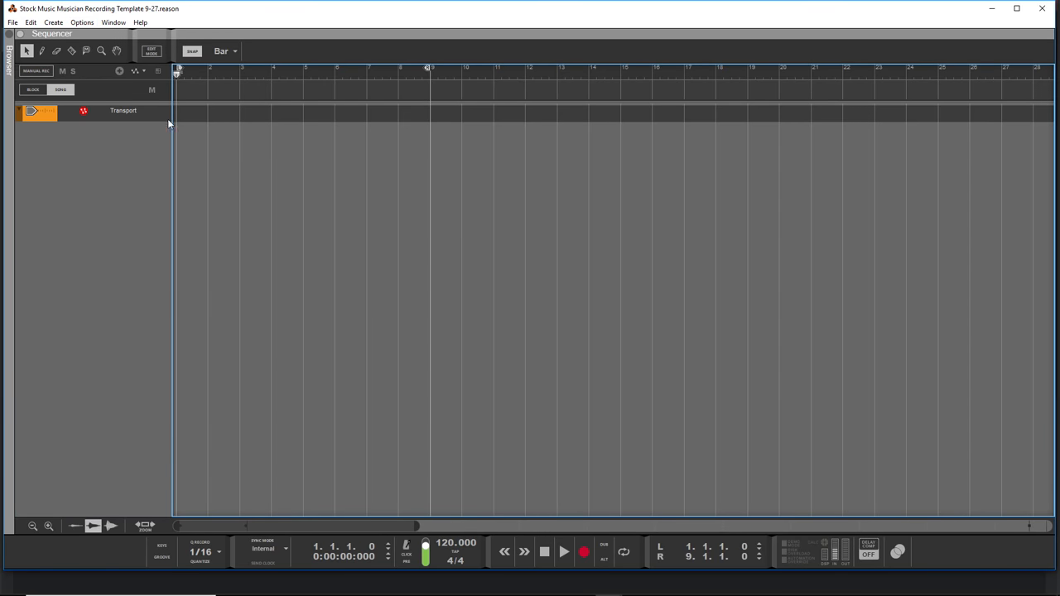
mouse_move(301, 168)
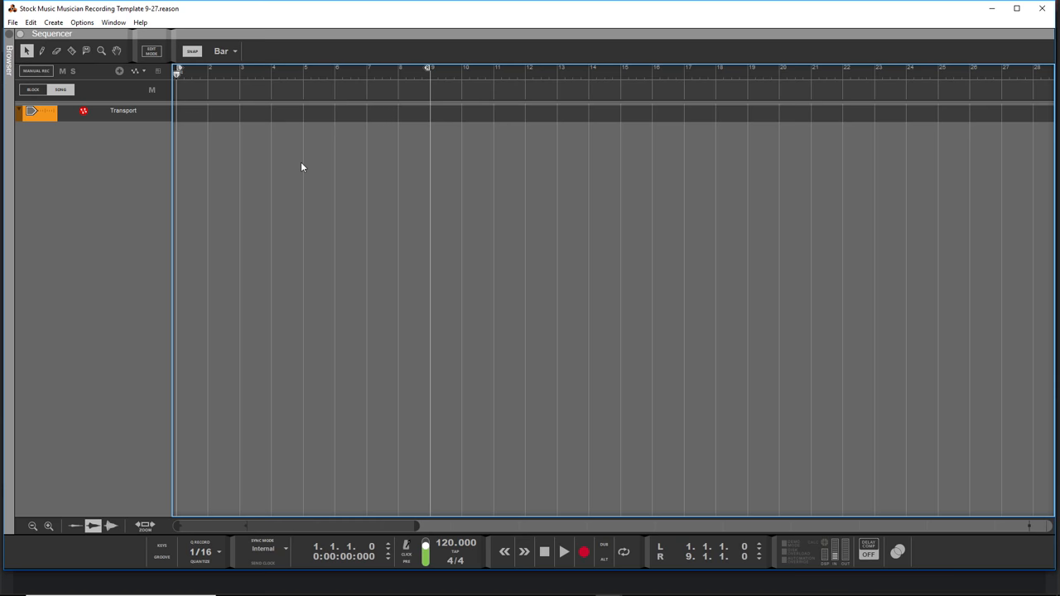
mouse_move(808, 149)
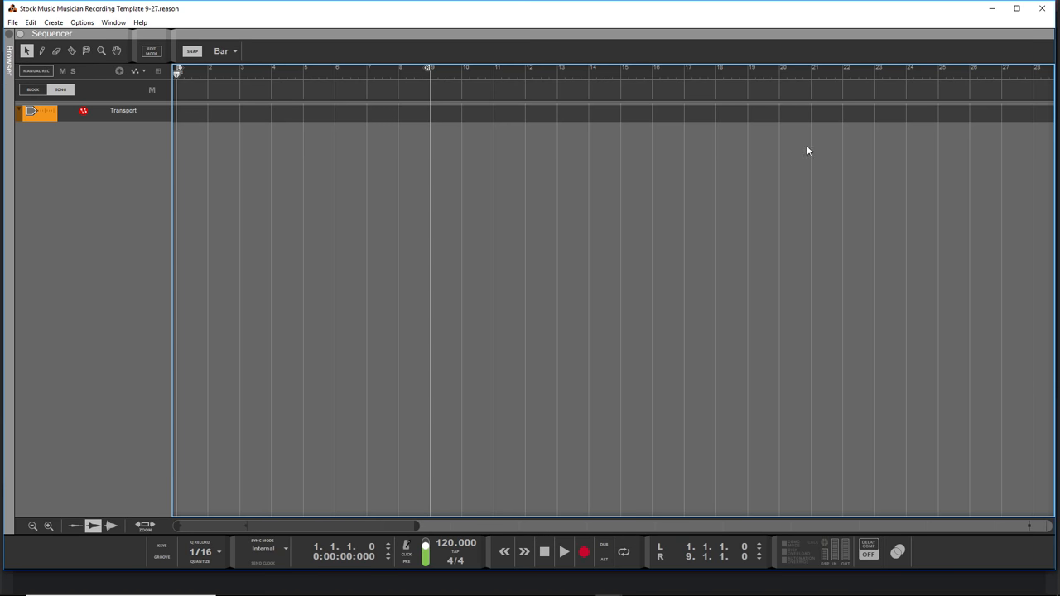
mouse_move(153, 101)
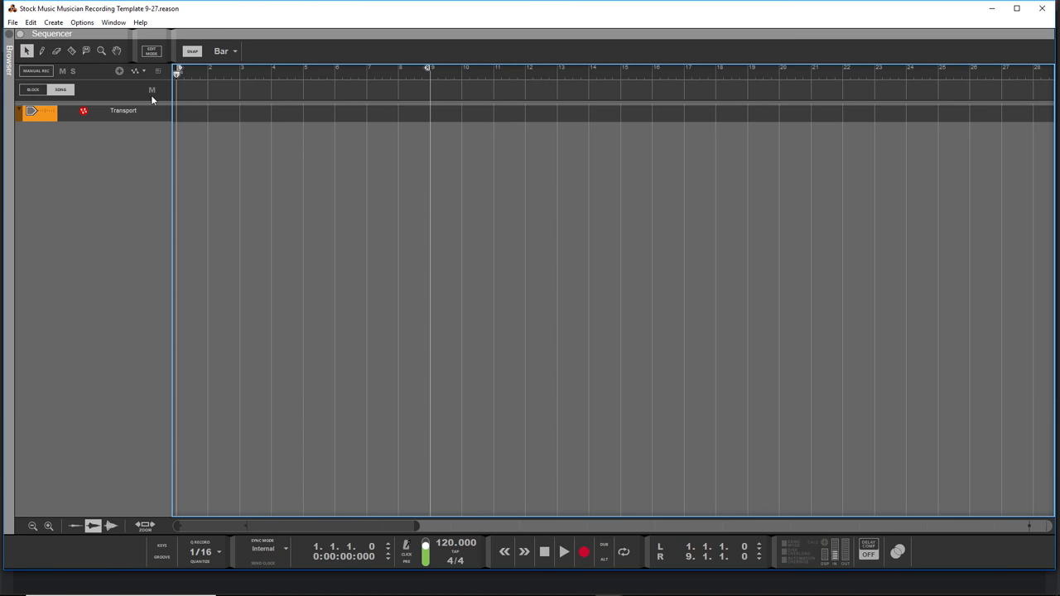
mouse_move(202, 80)
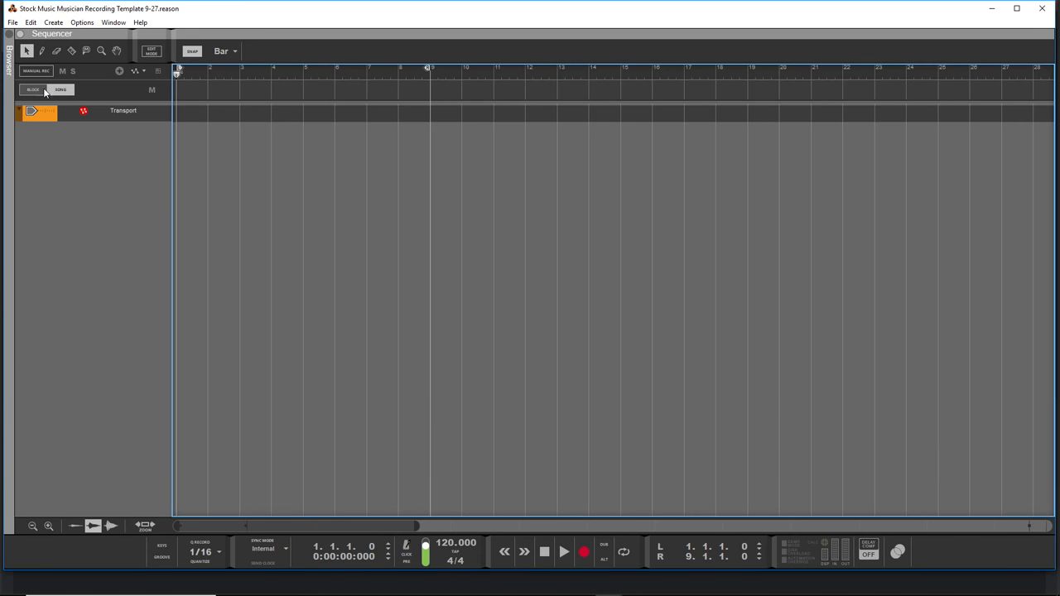
mouse_move(33, 89)
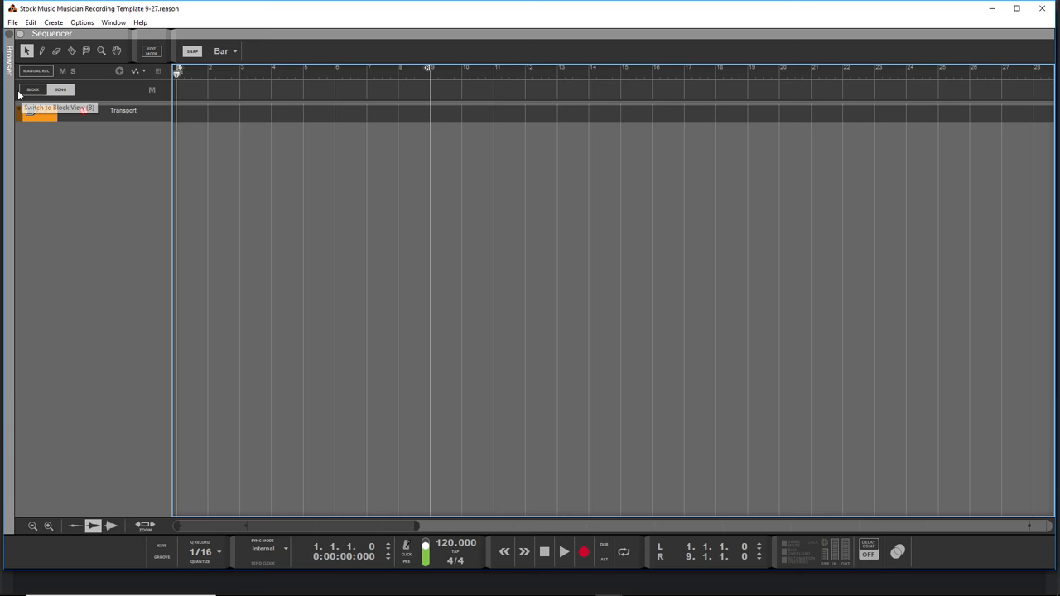
click(33, 90)
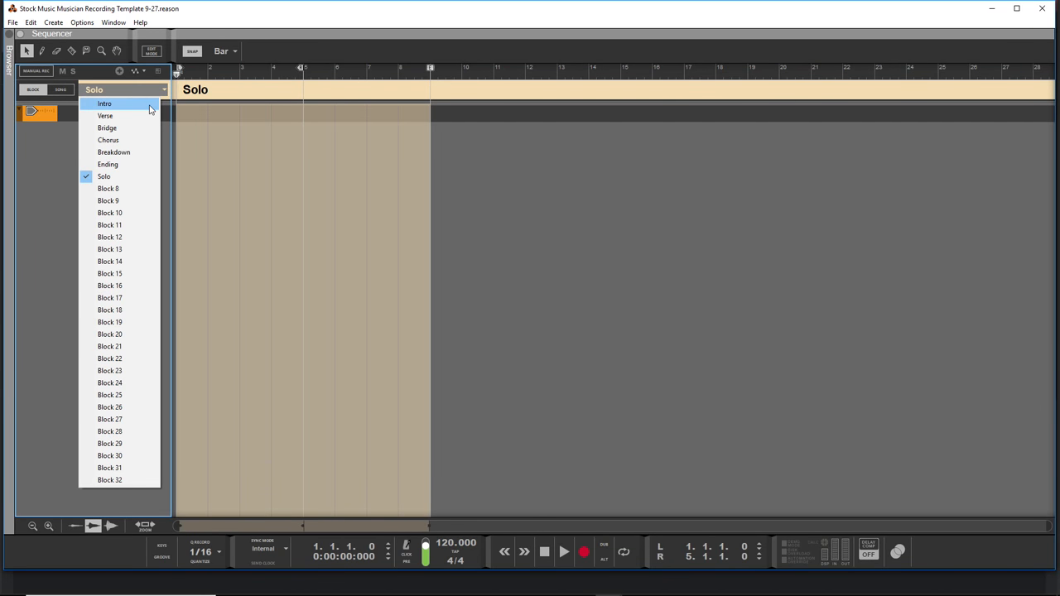
mouse_move(196, 149)
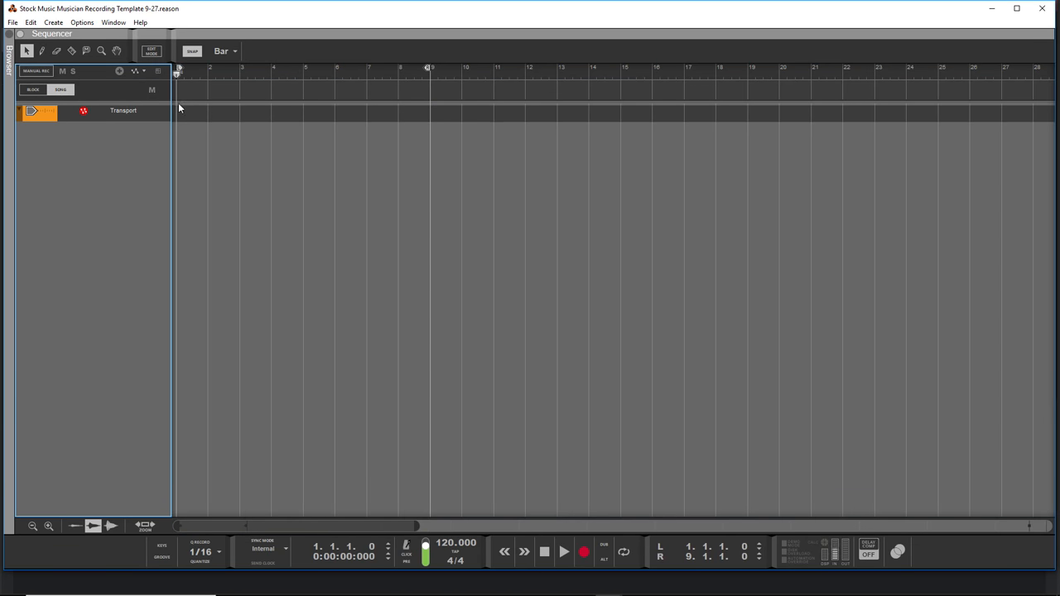
mouse_move(50, 52)
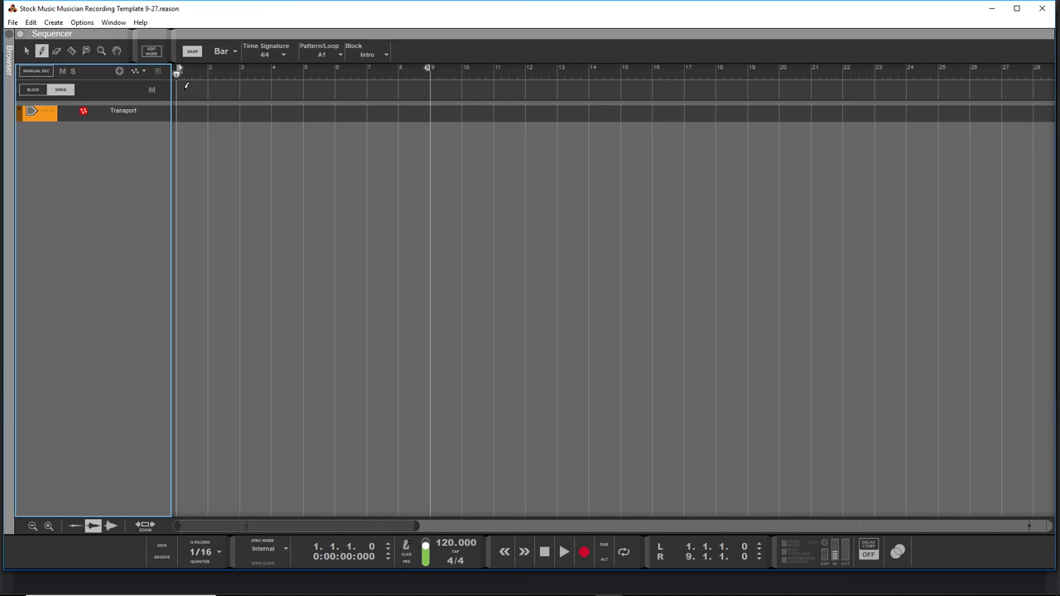
Step: Draw four consecutive song-part blocks in the block lane, the first over bars 1–5
drag(175, 90, 302, 89)
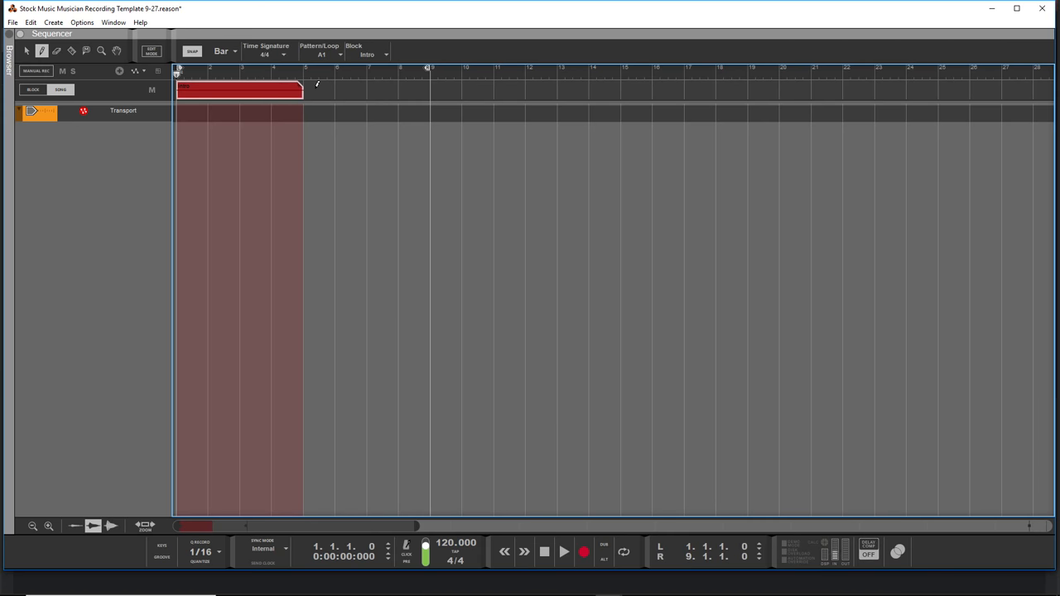
drag(305, 90, 490, 90)
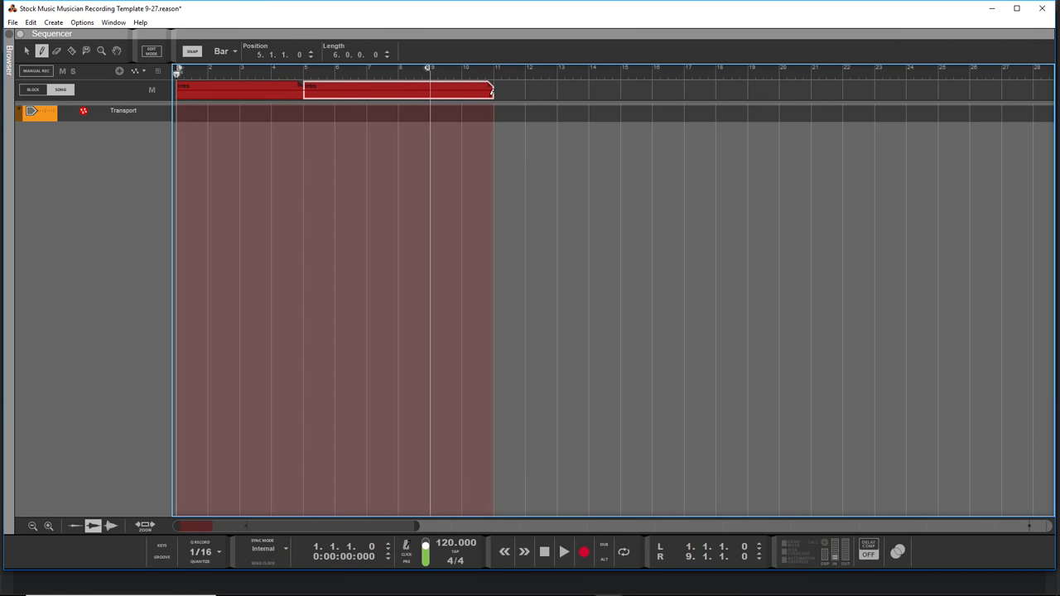
drag(490, 89, 588, 90)
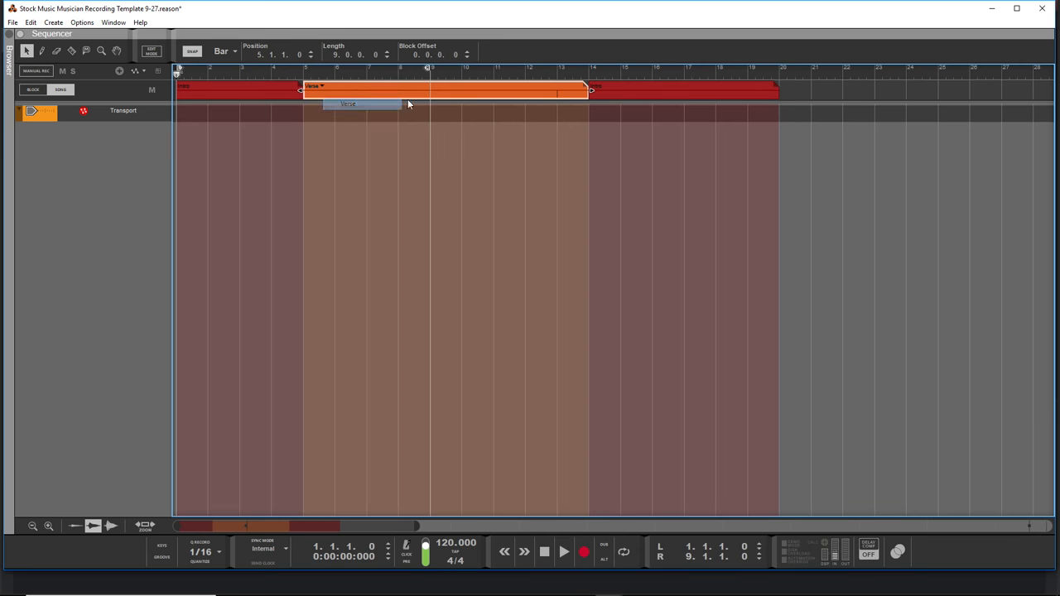
Step: Name the blocks Verse, Bridge and a fourth part, and loop playback around the Bridge block
click(321, 86)
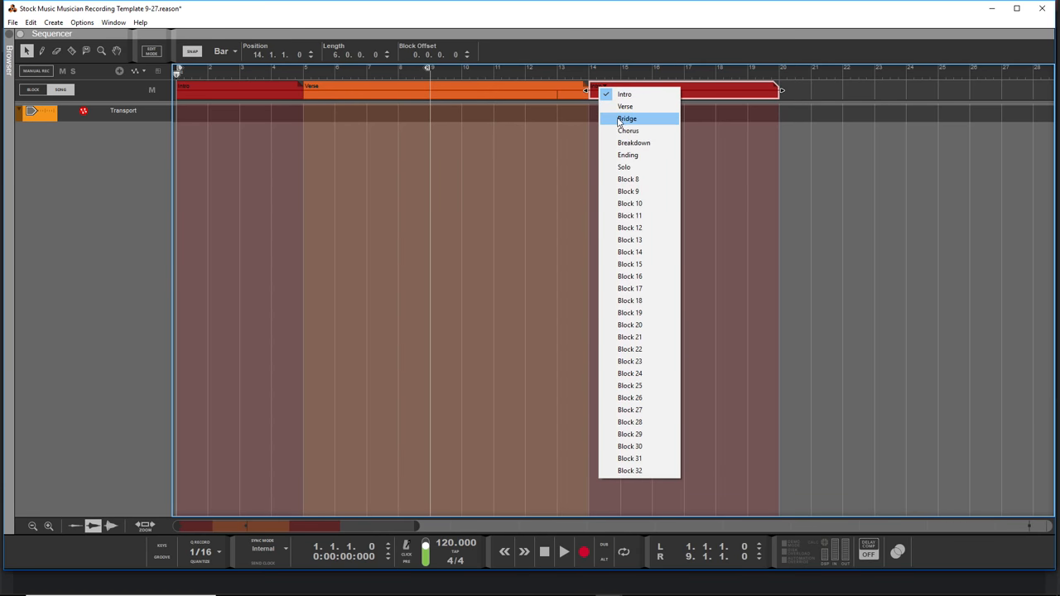
click(626, 120)
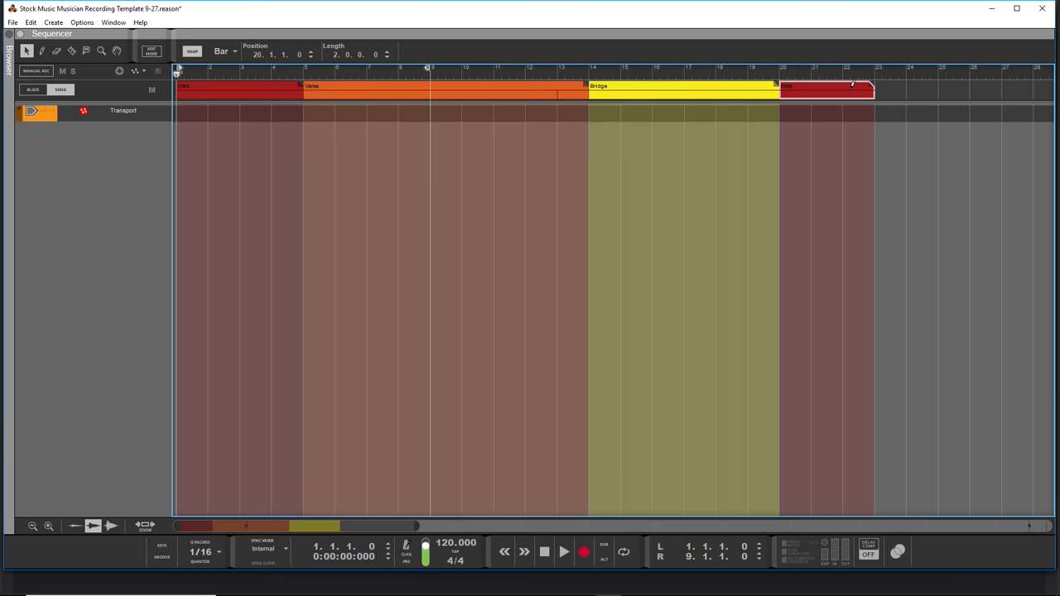
click(828, 86)
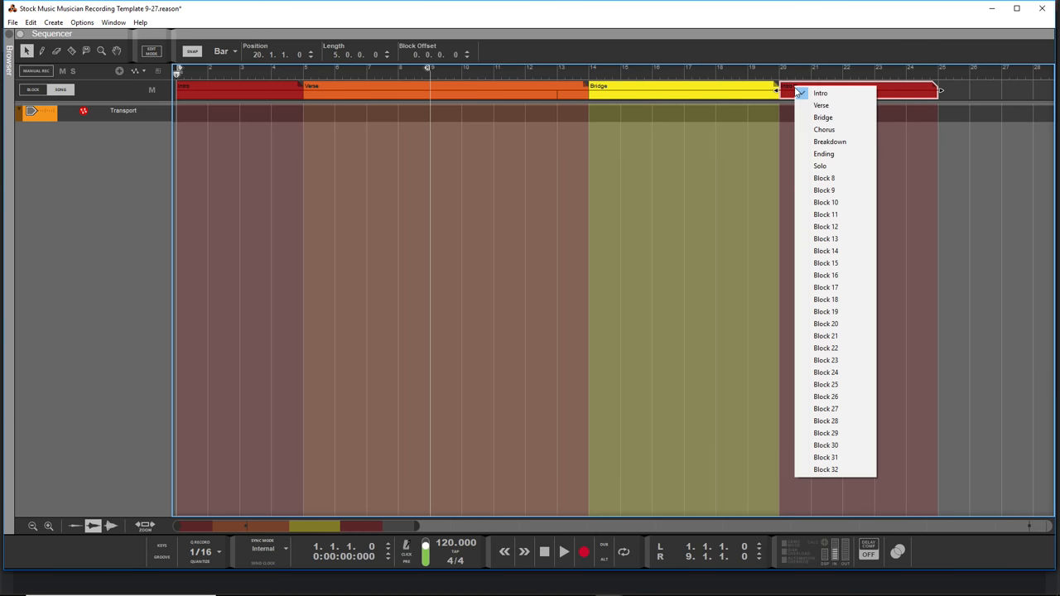
click(825, 130)
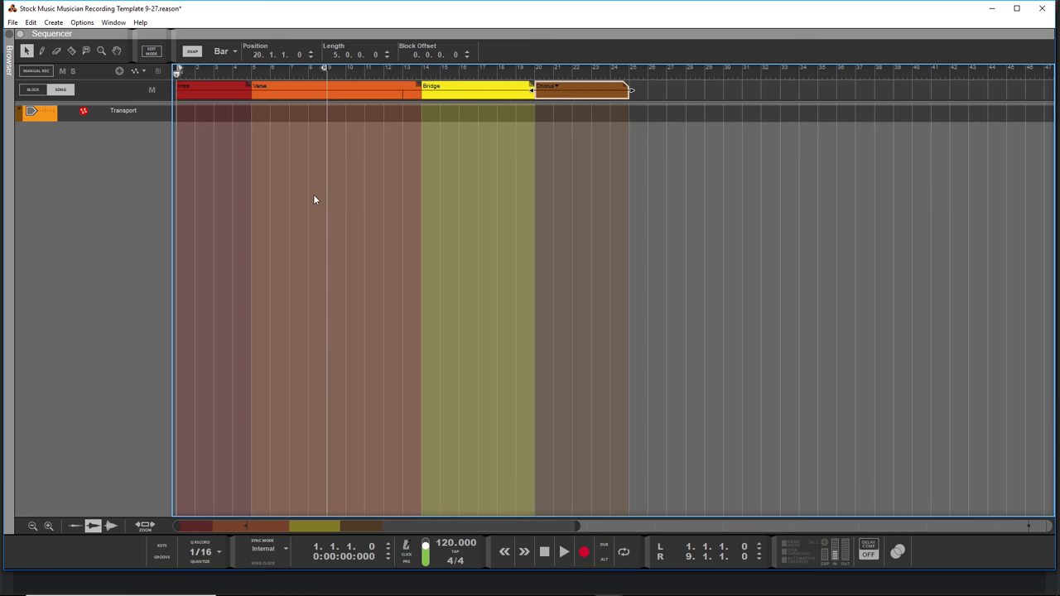
mouse_move(236, 166)
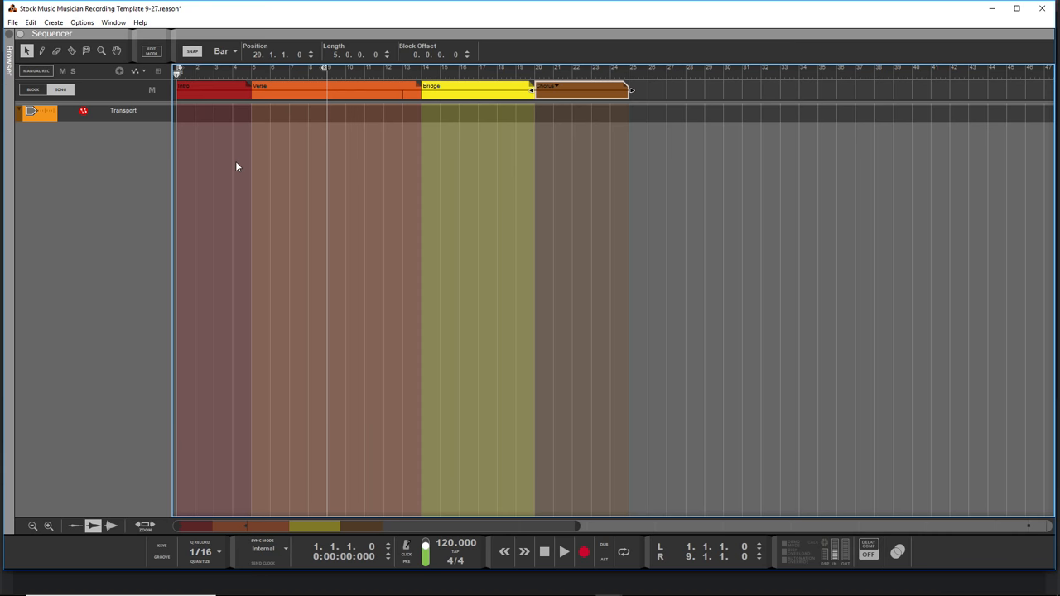
mouse_move(235, 103)
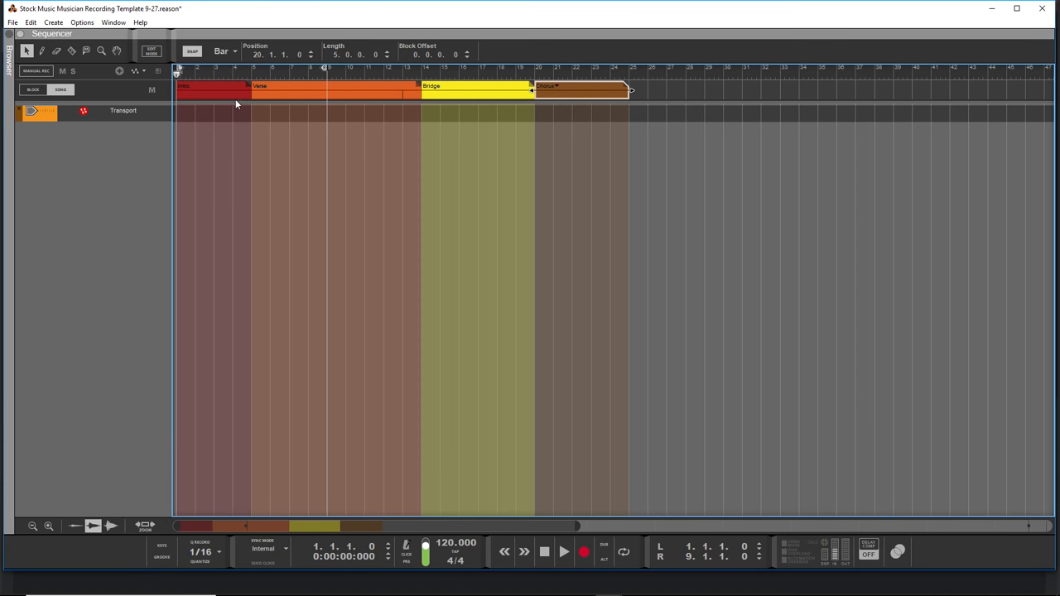
mouse_move(179, 93)
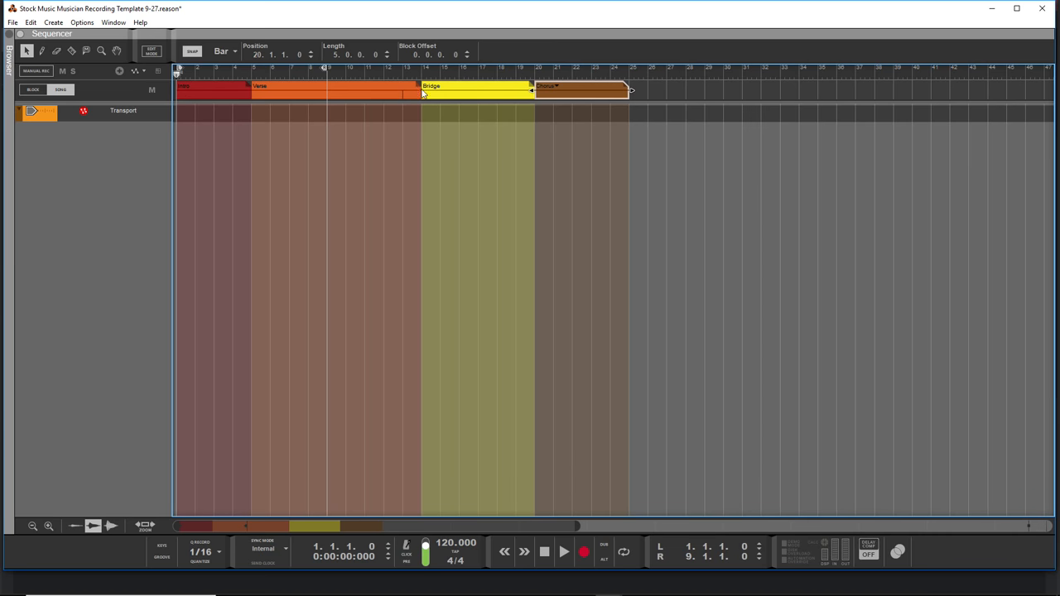
mouse_move(641, 109)
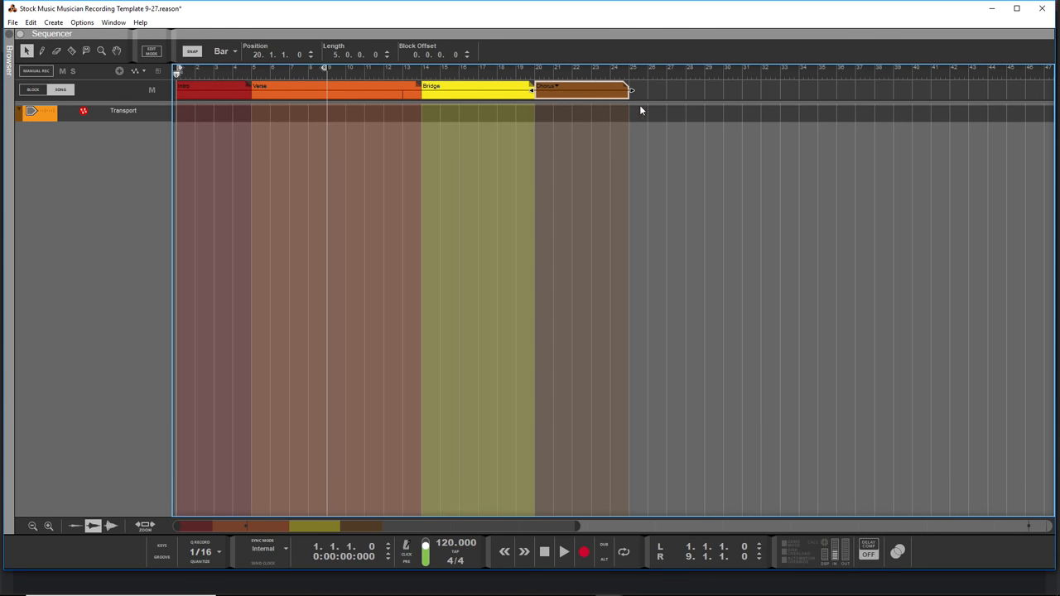
mouse_move(628, 109)
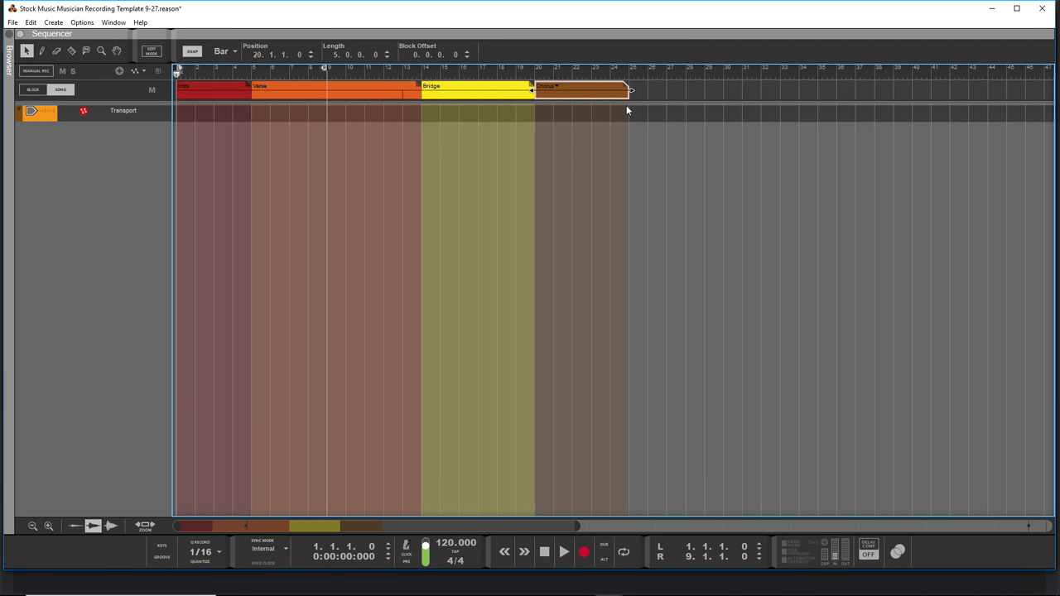
click(477, 89)
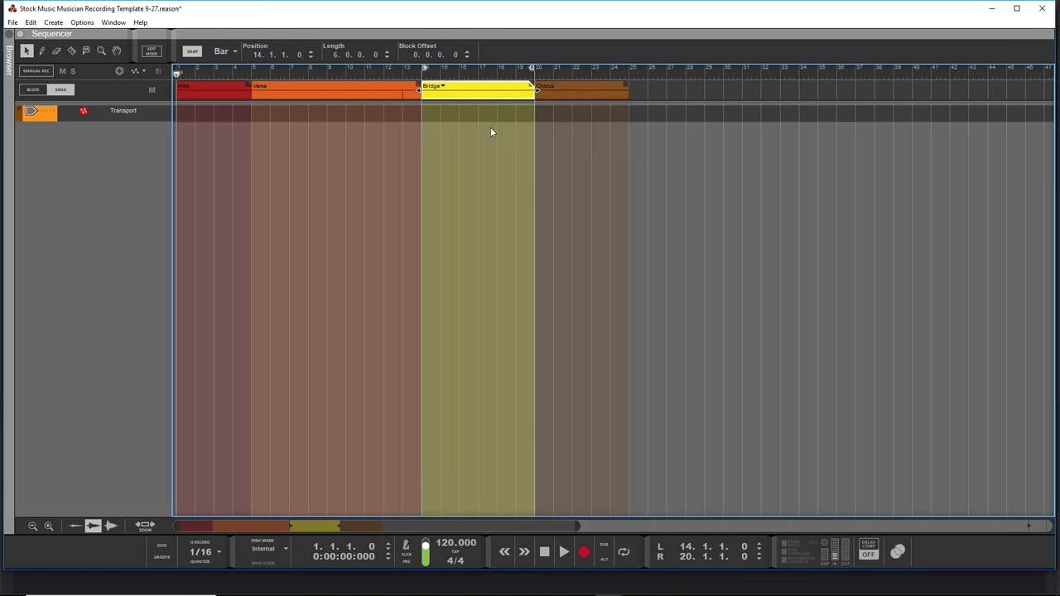
mouse_move(472, 112)
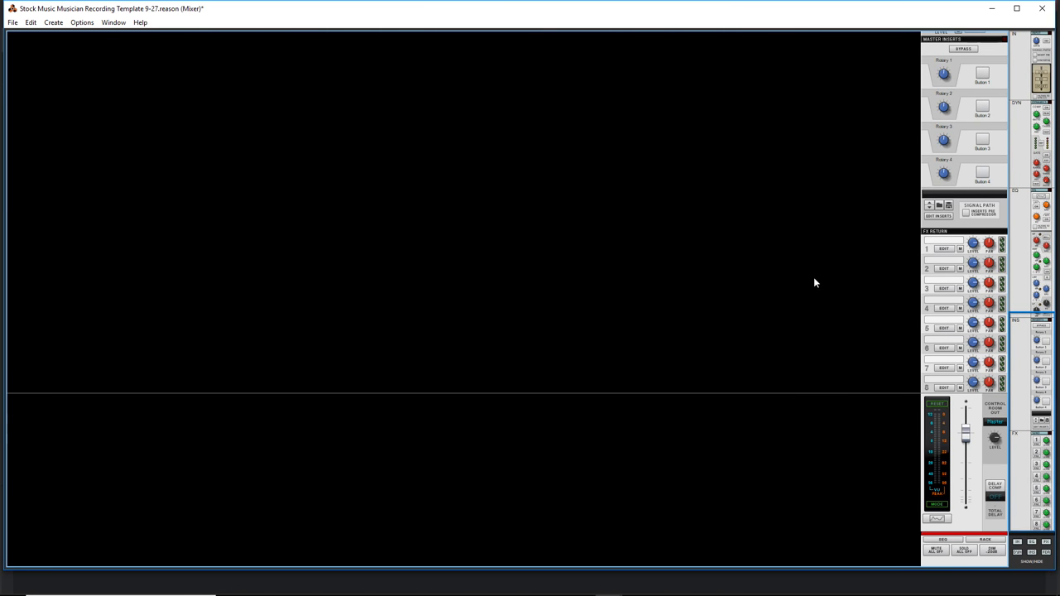
mouse_move(810, 275)
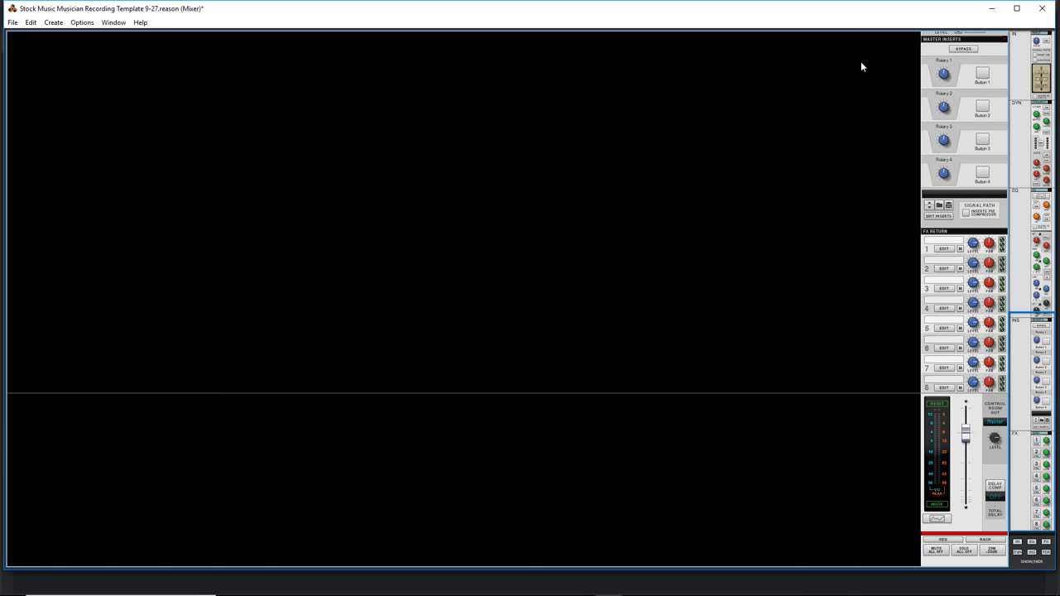
mouse_move(870, 349)
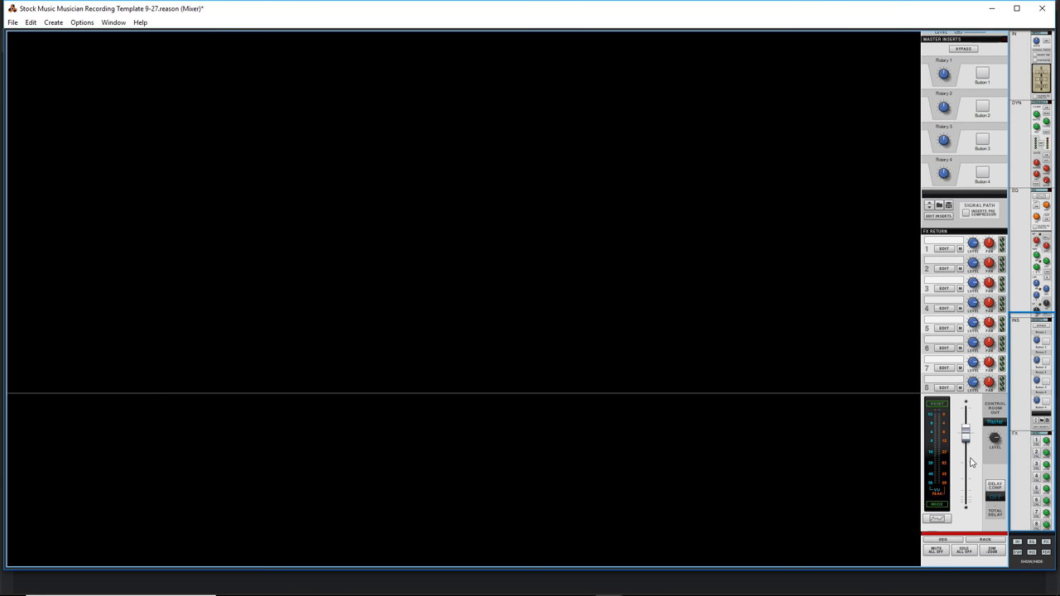
mouse_move(997, 497)
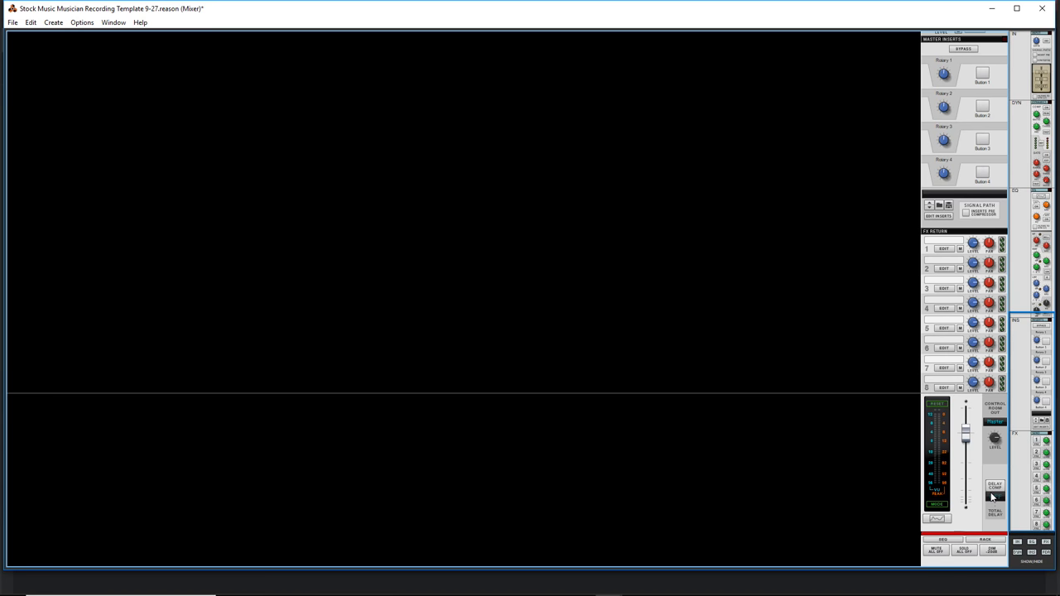
mouse_move(961, 374)
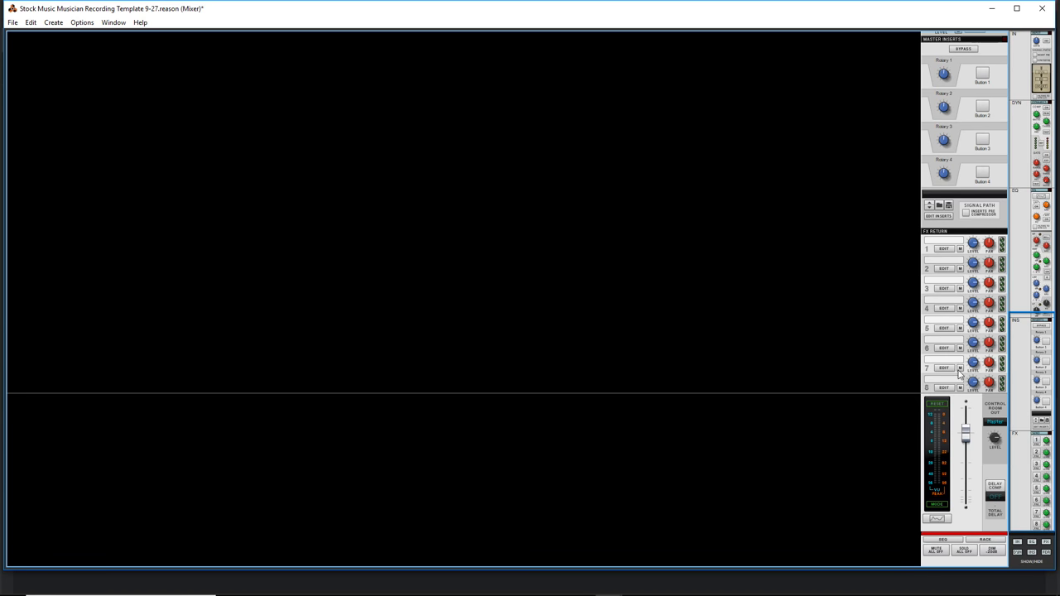
mouse_move(672, 344)
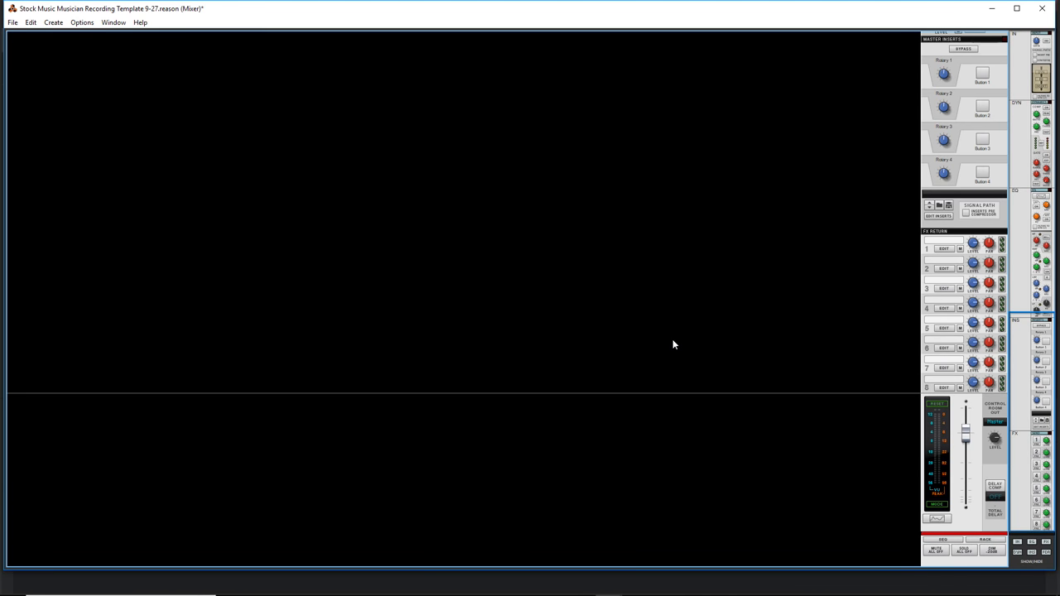
mouse_move(655, 356)
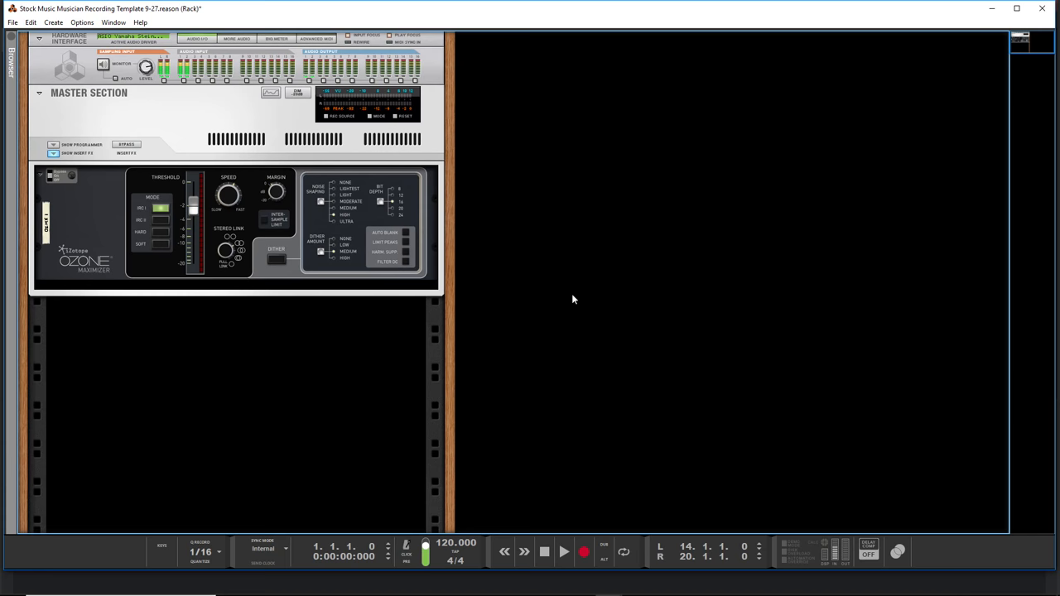
mouse_move(123, 241)
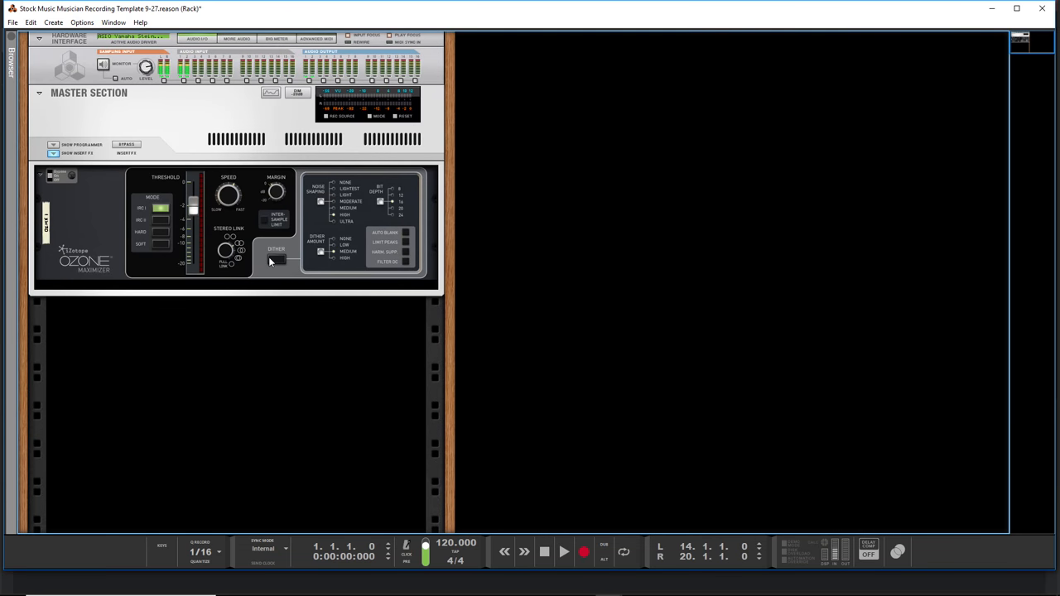
mouse_move(274, 262)
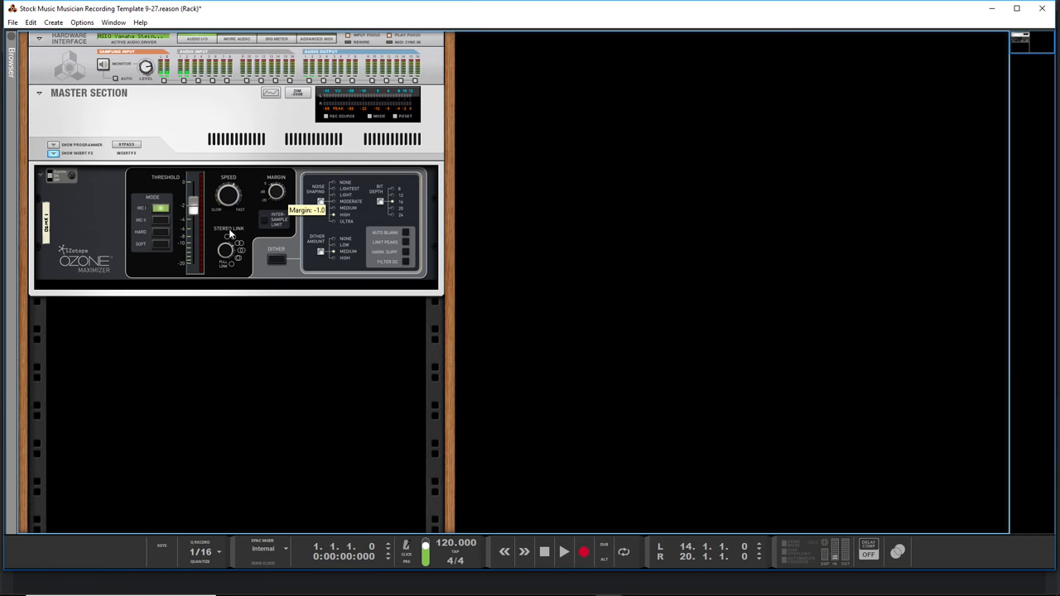
mouse_move(172, 225)
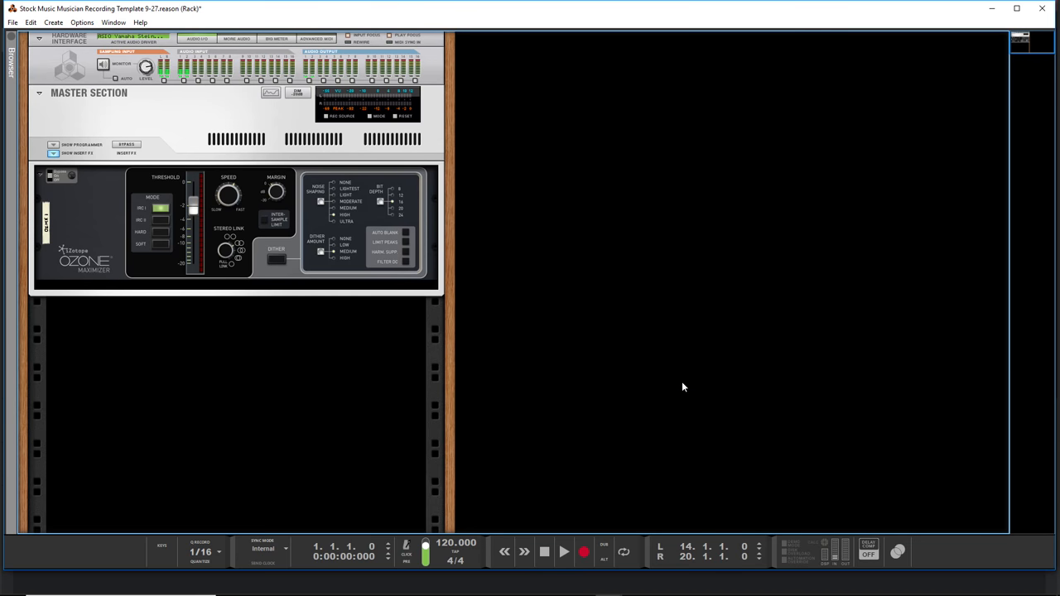
mouse_move(440, 485)
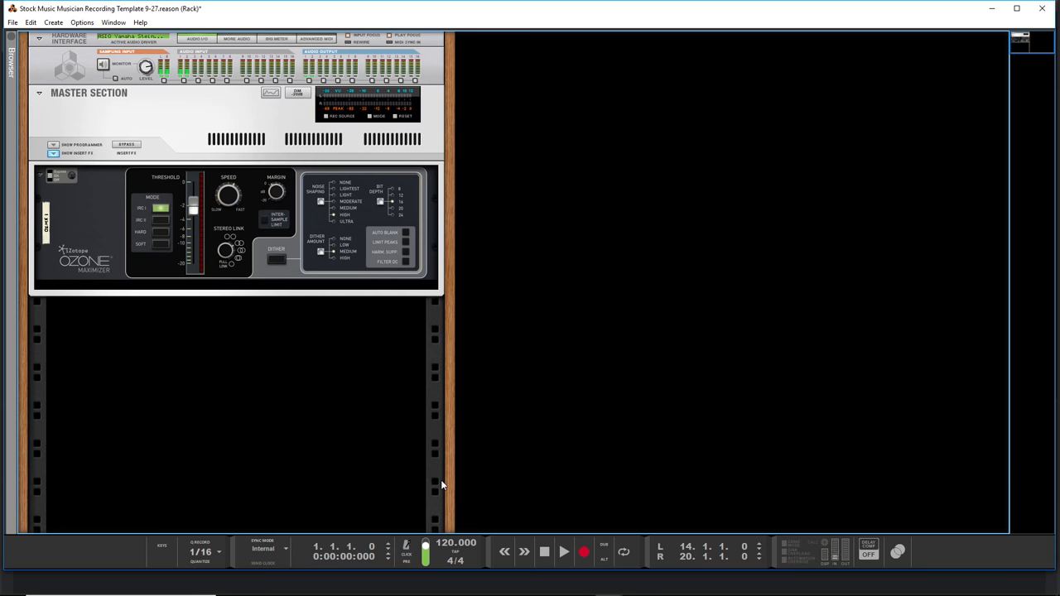
mouse_move(439, 483)
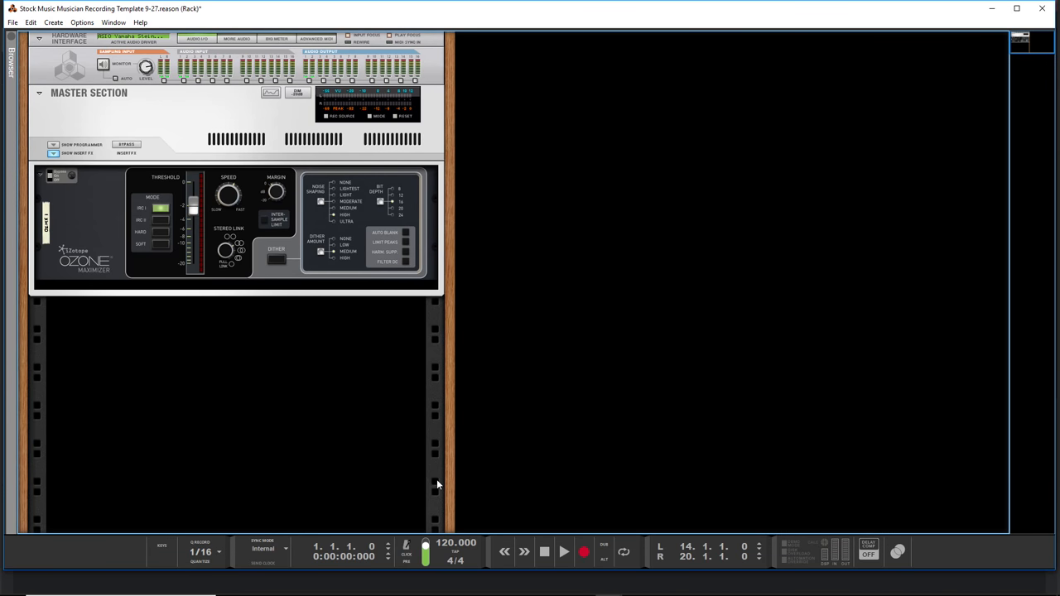
mouse_move(429, 488)
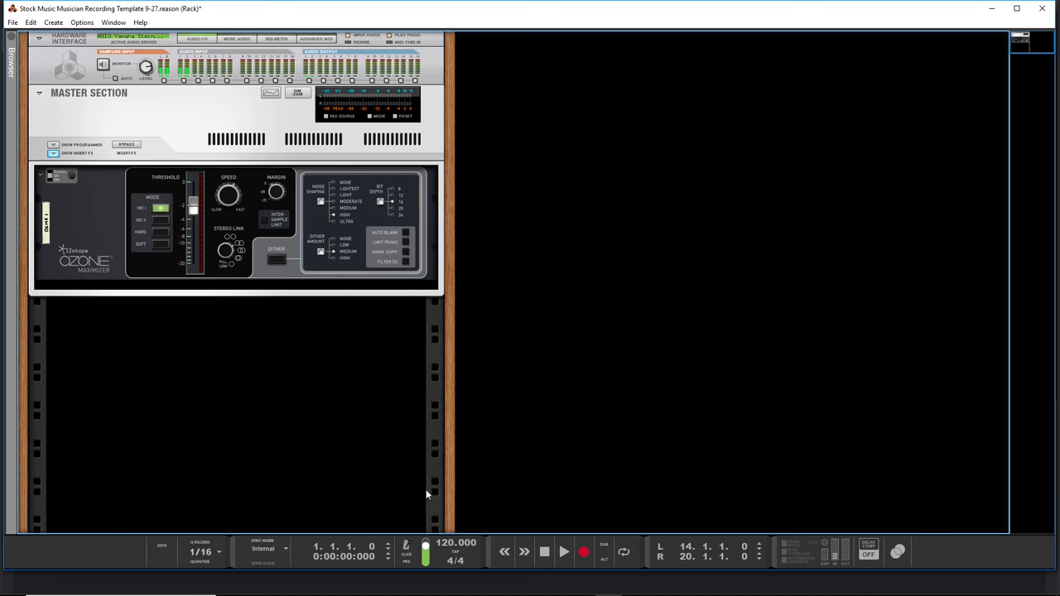
mouse_move(421, 480)
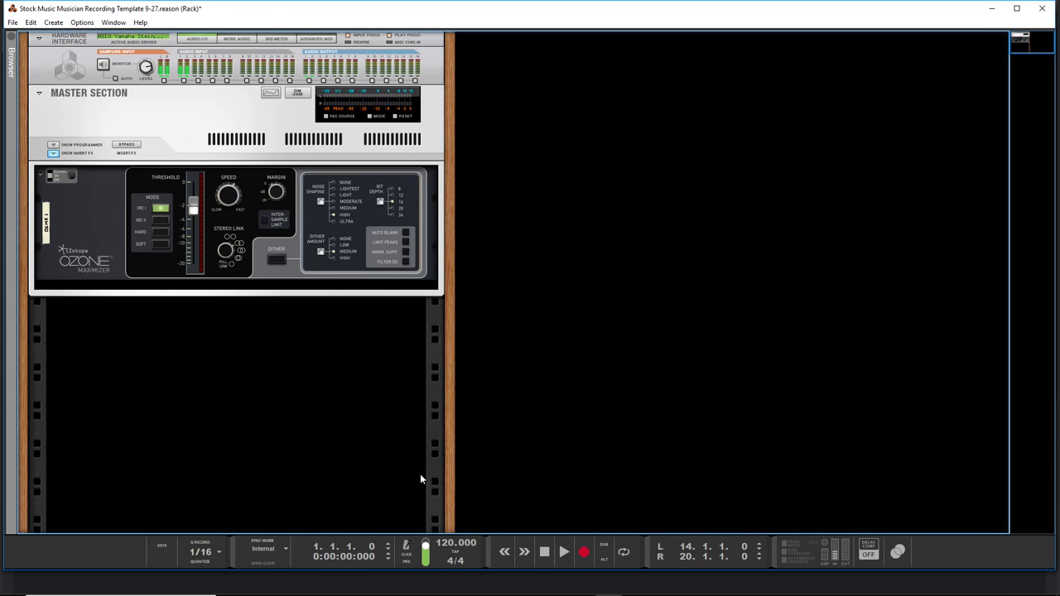
mouse_move(474, 434)
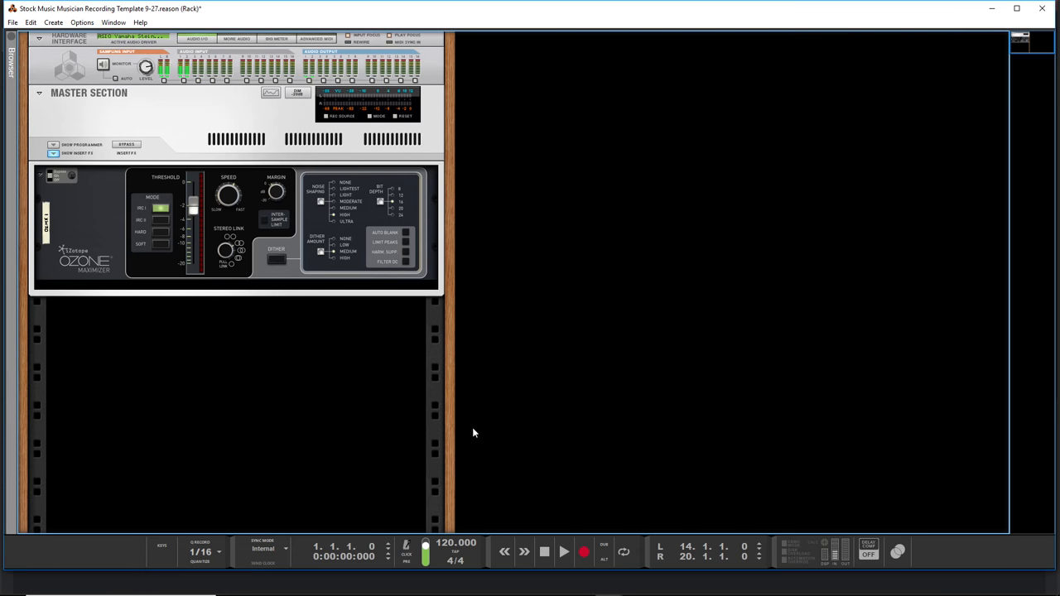
mouse_move(482, 418)
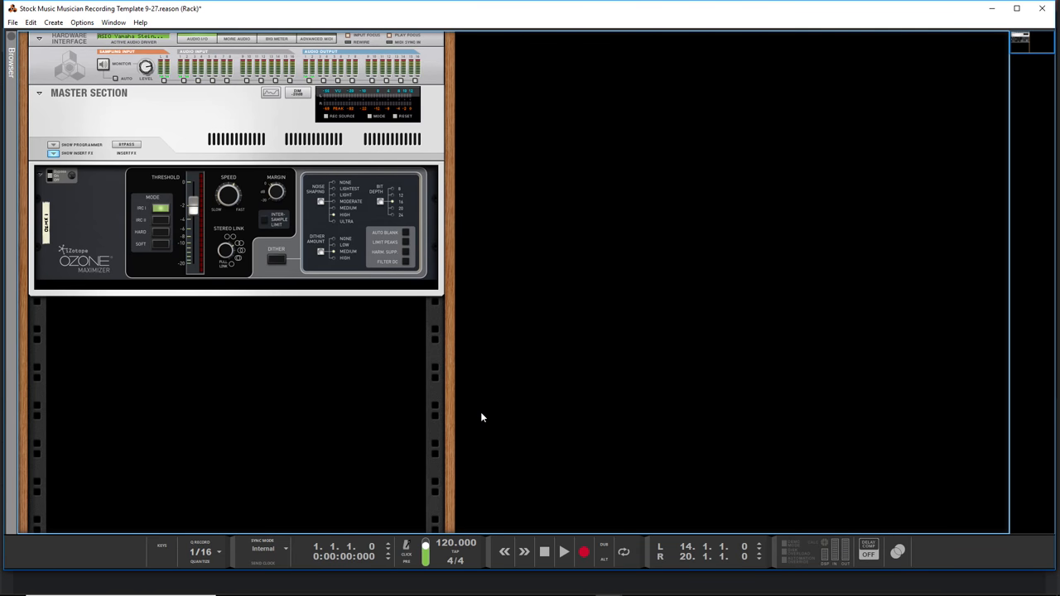